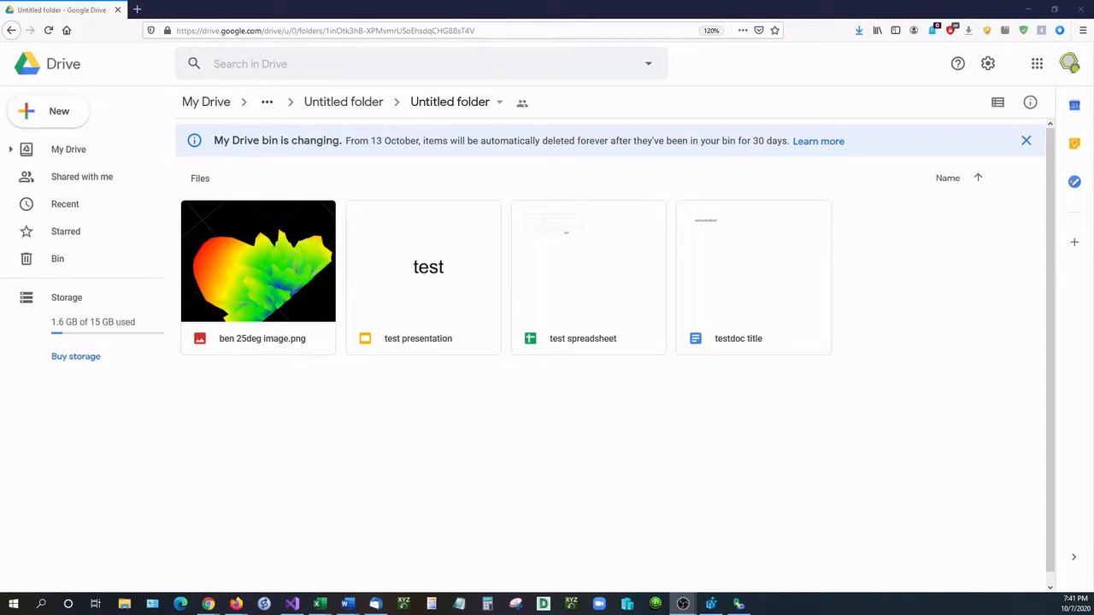
mouse_move(612, 410)
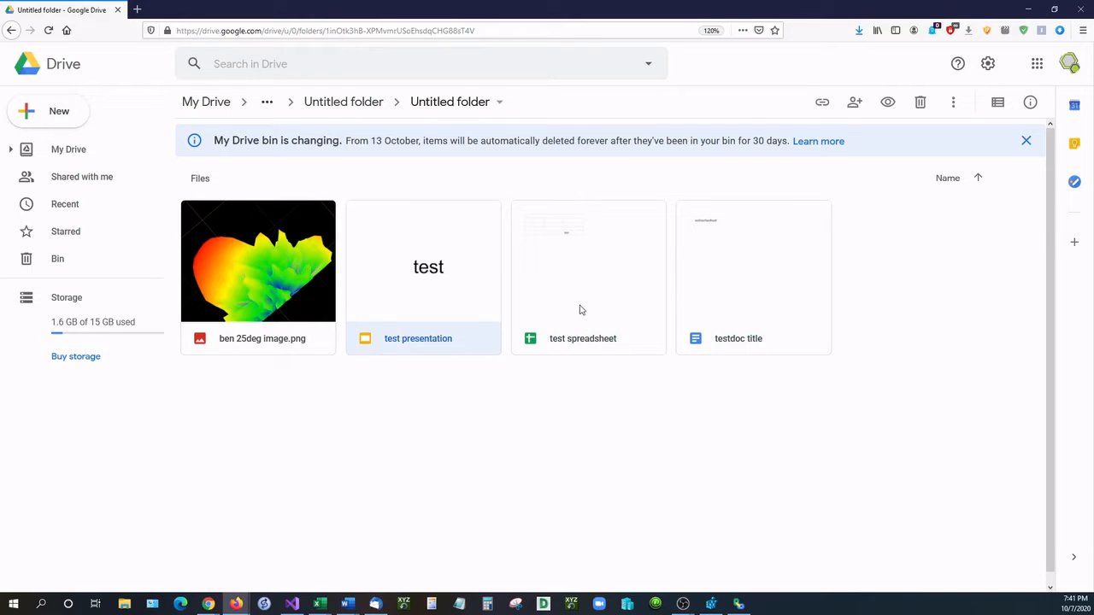
Copy the 'Anyone with the link' viewer share link for testdoc title from Drive.
right_click(752, 274)
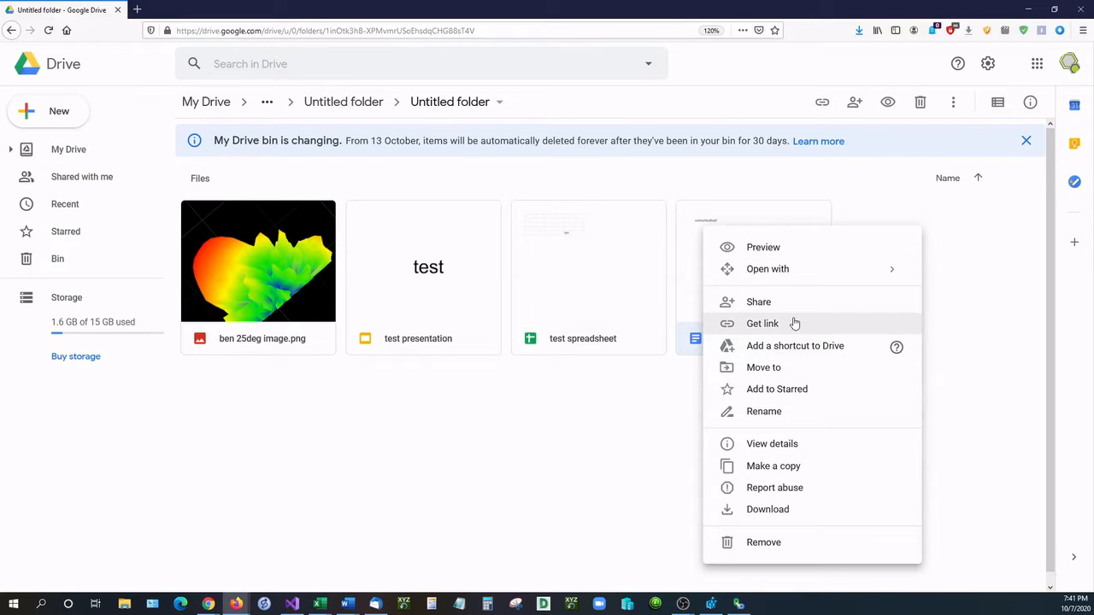
left_click(762, 323)
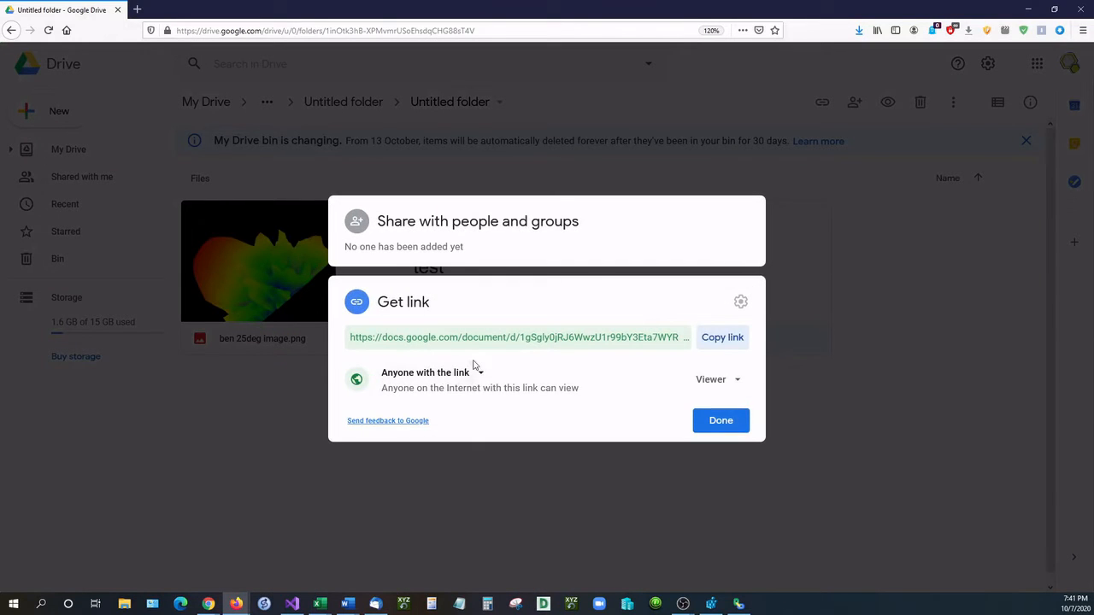
left_click(722, 336)
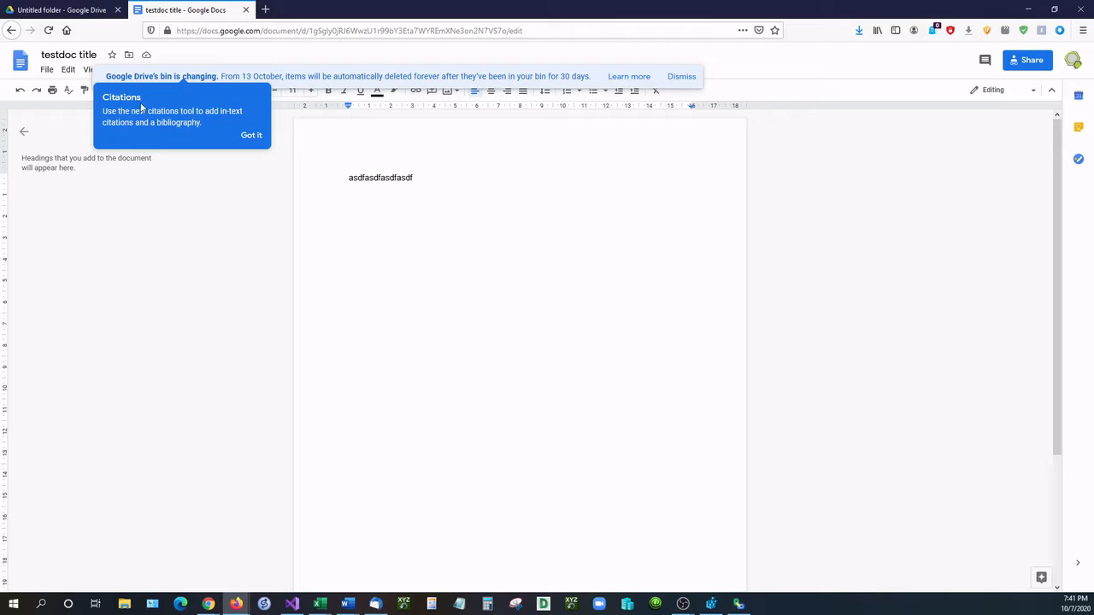
View the document's download formats under File and dismiss the Citations tip.
left_click(46, 68)
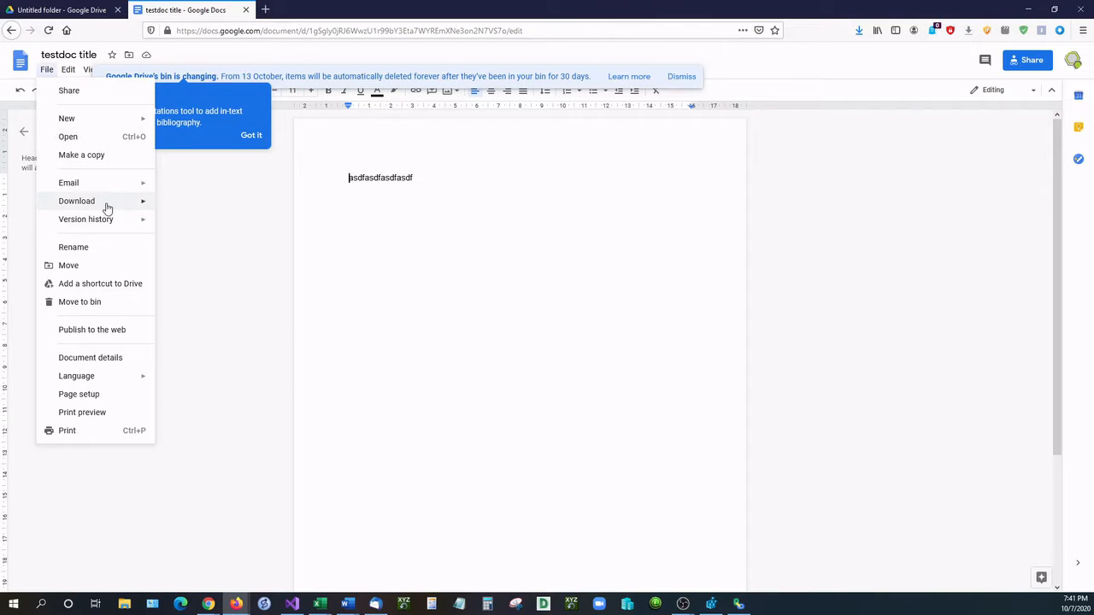
left_click(77, 202)
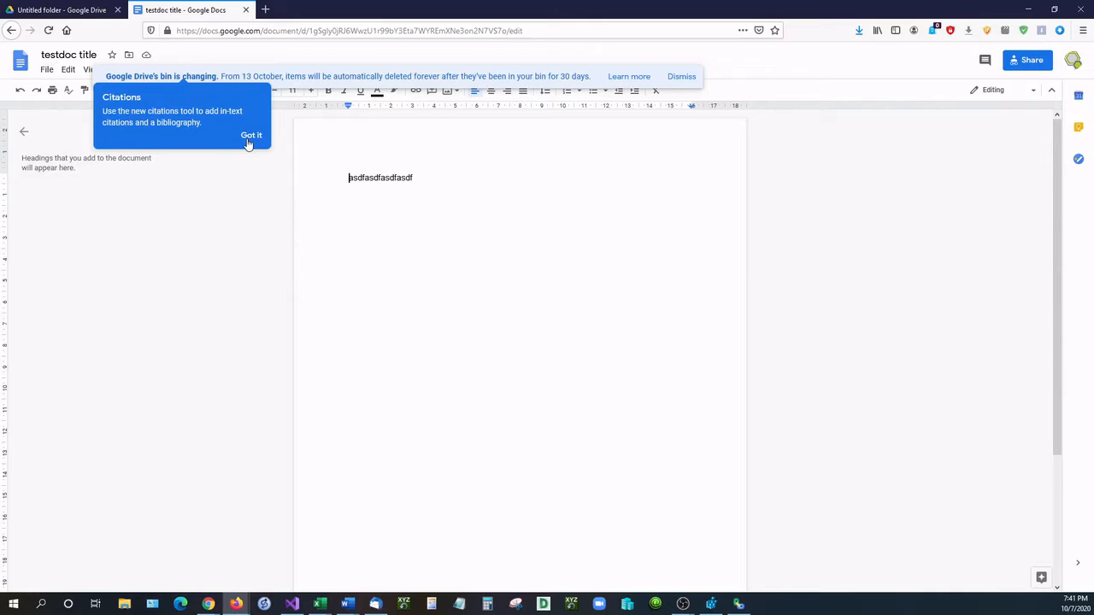
left_click(251, 135)
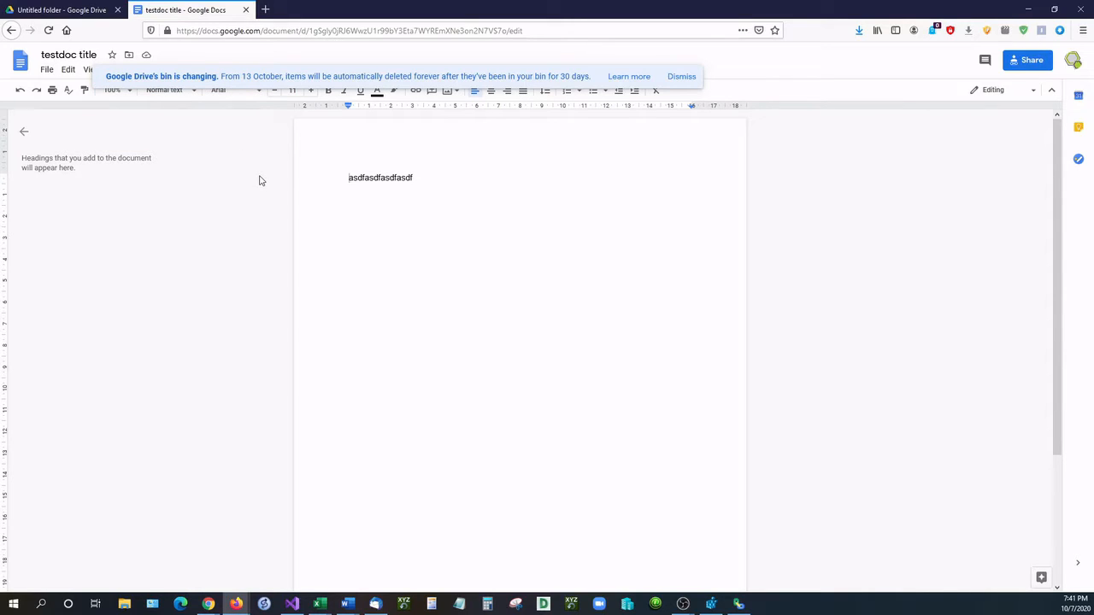
mouse_move(264, 181)
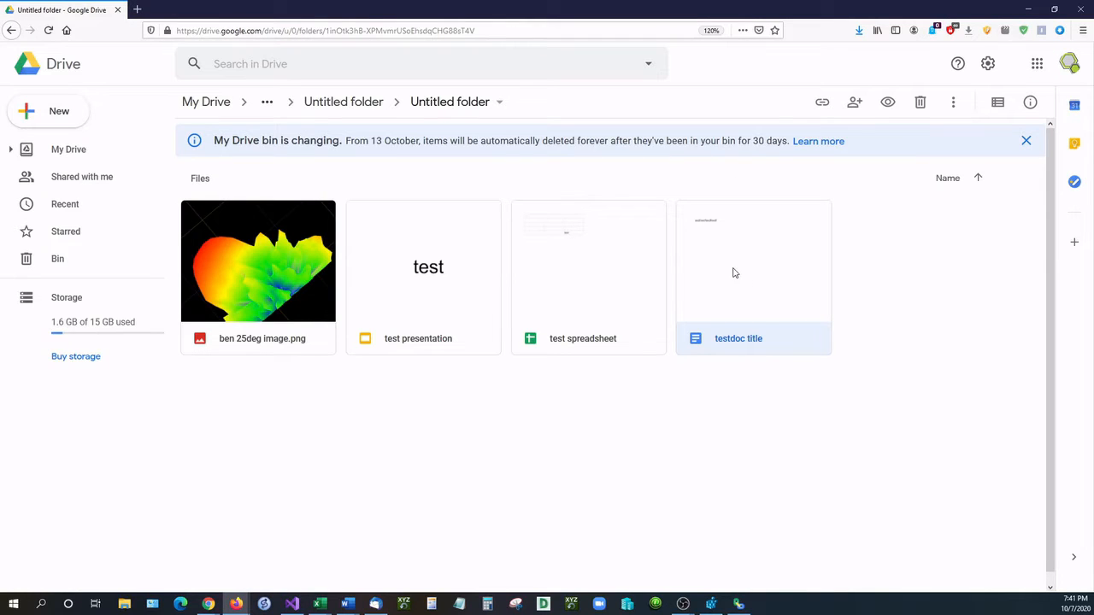
Launch G-Drive Linker from the taskbar and place its window at the upper left.
right_click(734, 274)
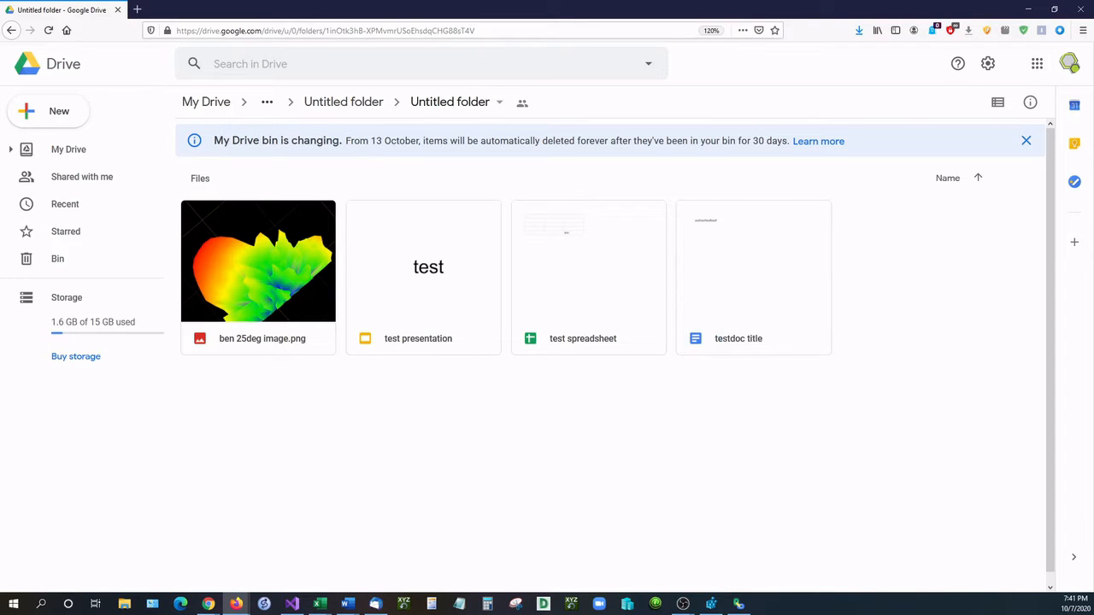
left_click(738, 605)
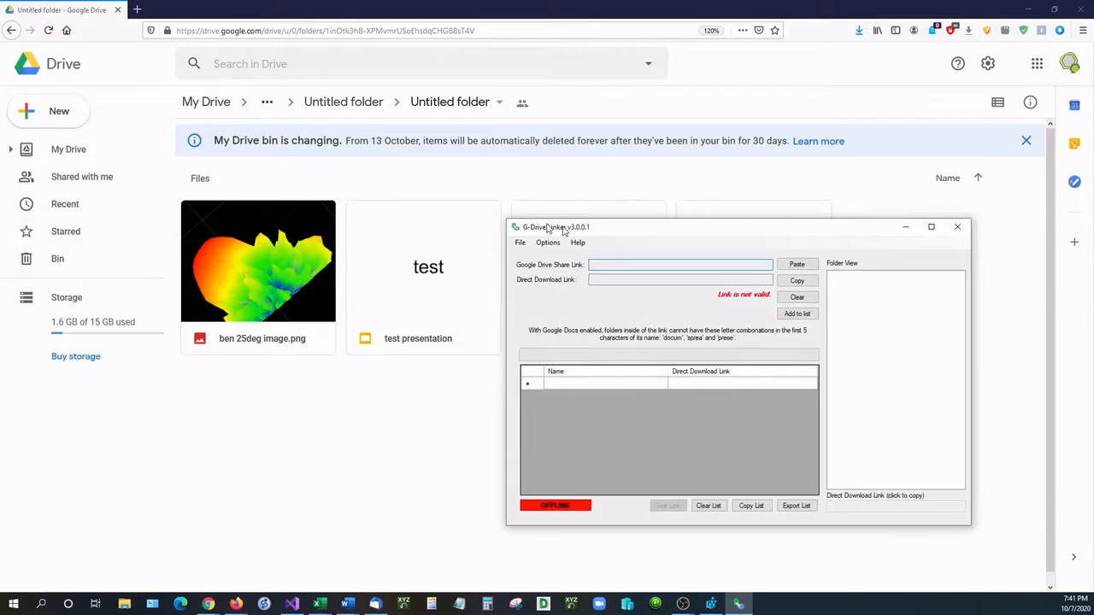
left_click_drag(555, 225, 144, 280)
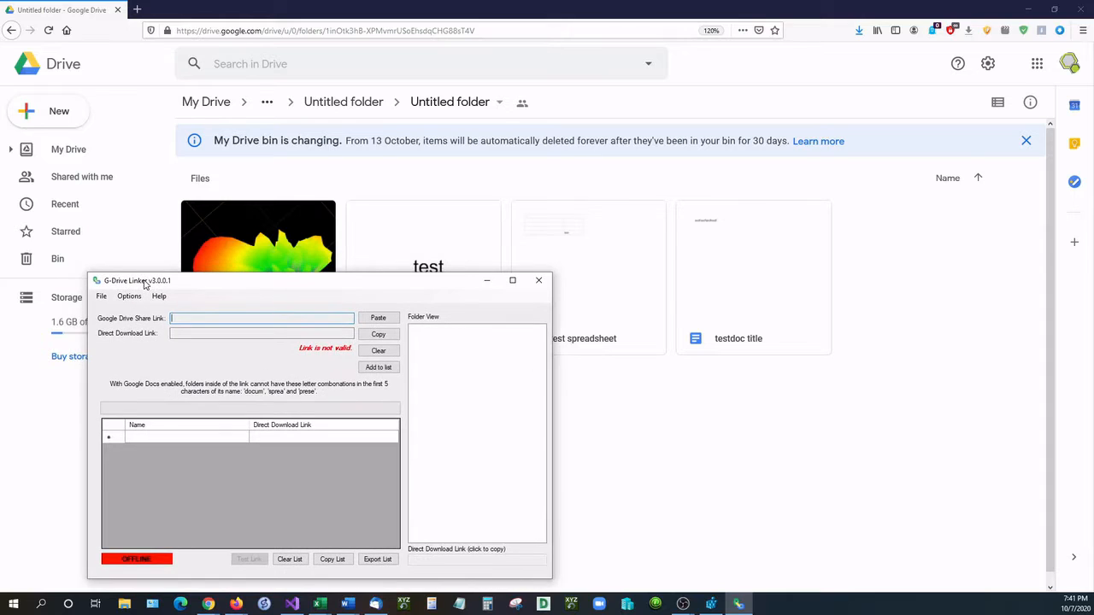
mouse_move(728, 332)
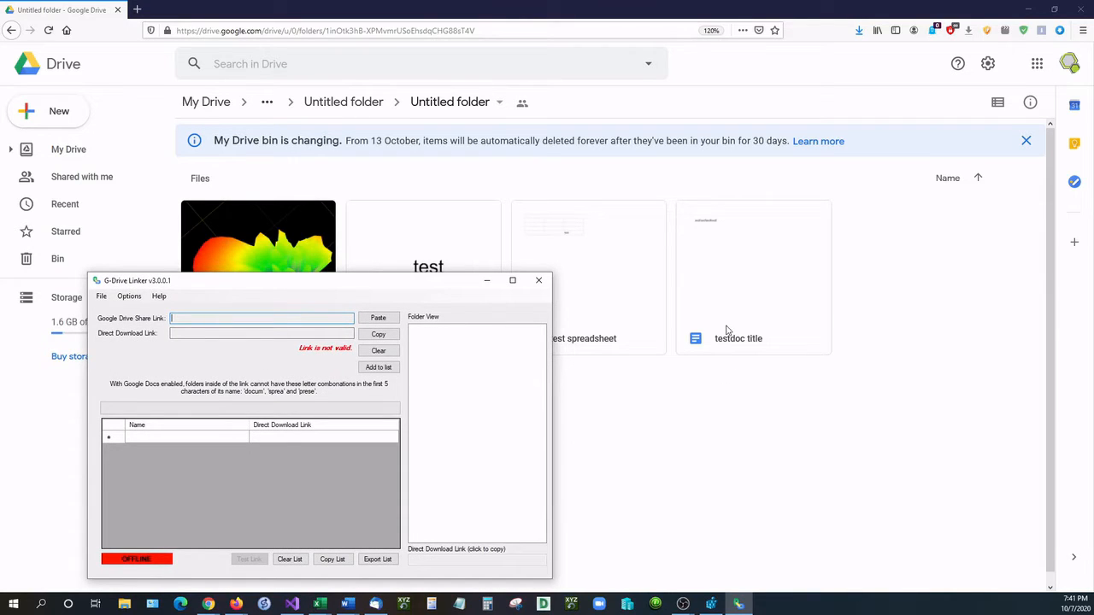
mouse_move(394, 291)
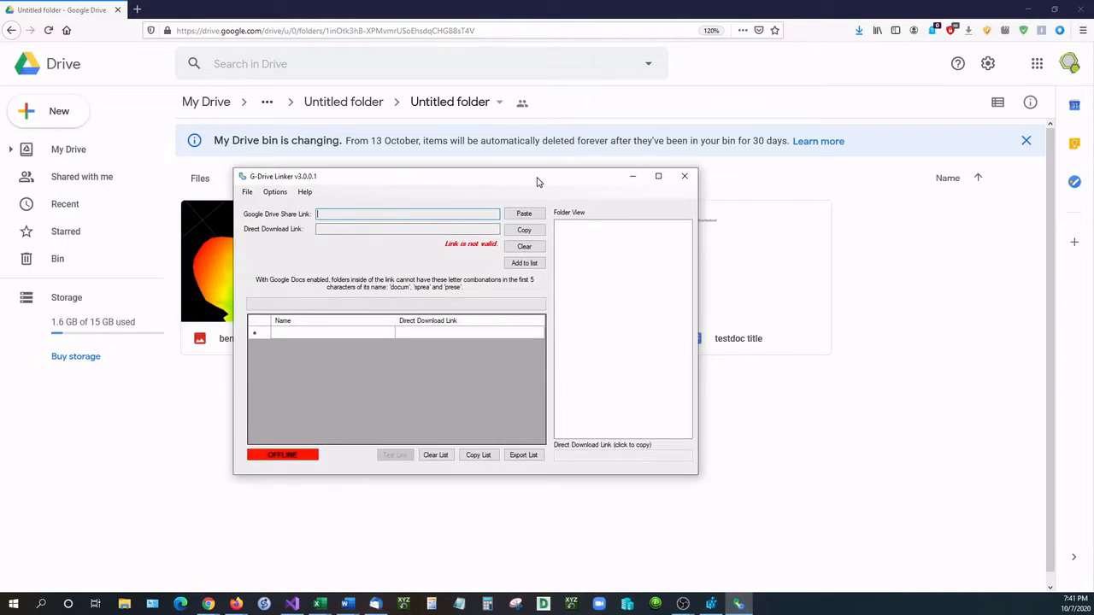
left_click_drag(465, 176, 294, 194)
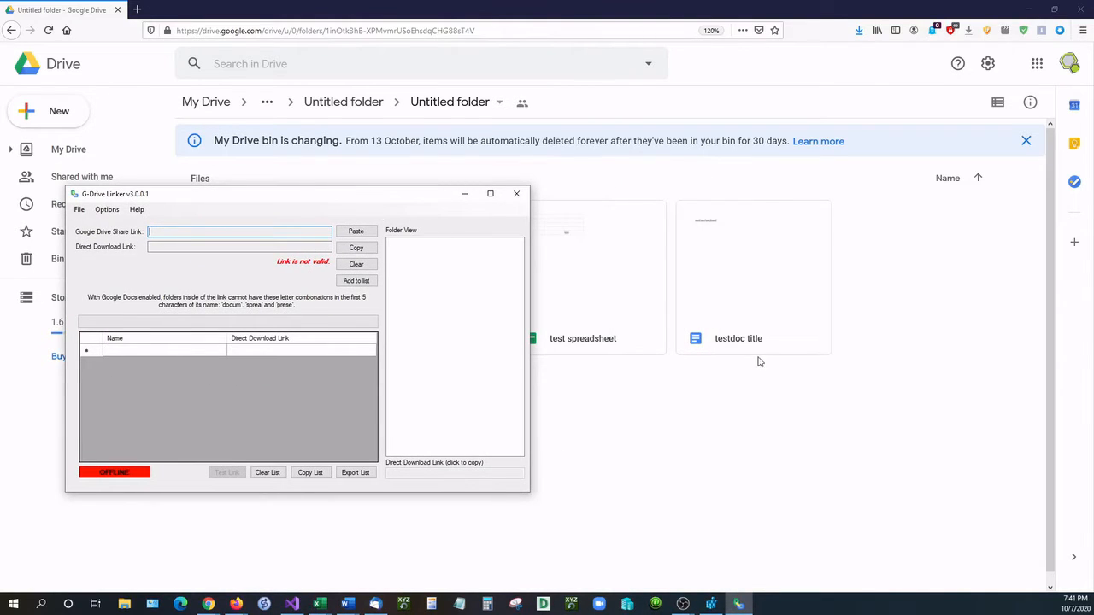
Paste the testdoc title share link into the linker and copy the generated direct download link.
right_click(738, 338)
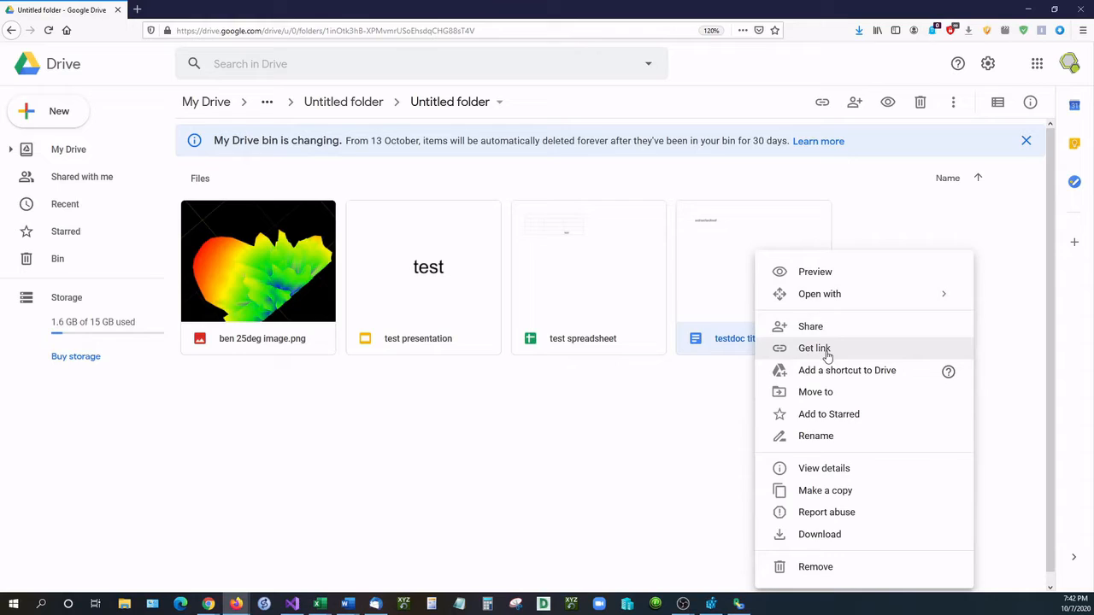
left_click(813, 348)
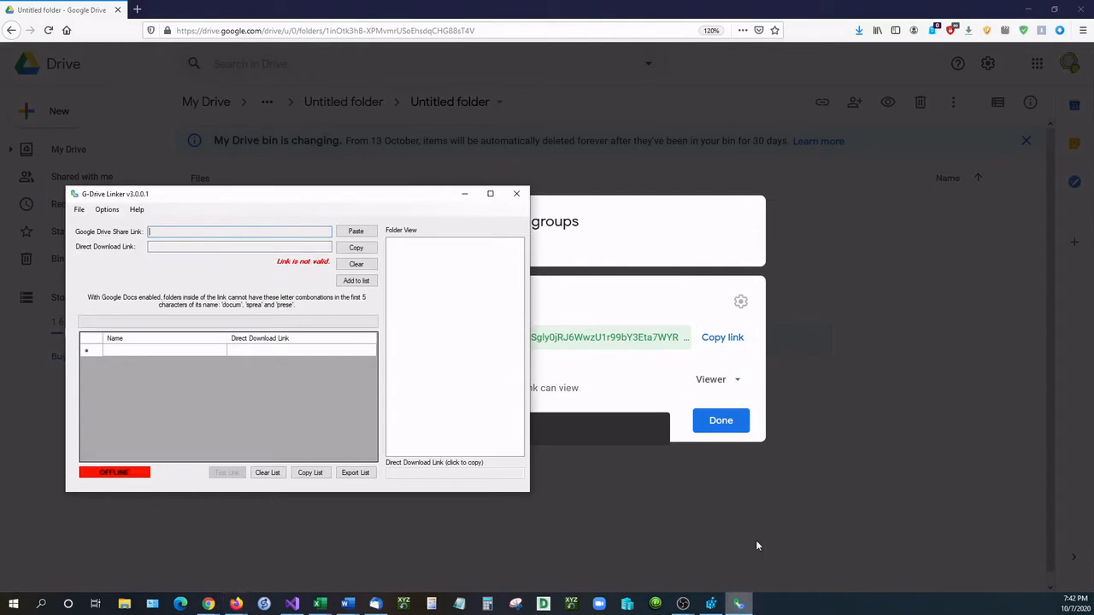
left_click(355, 231)
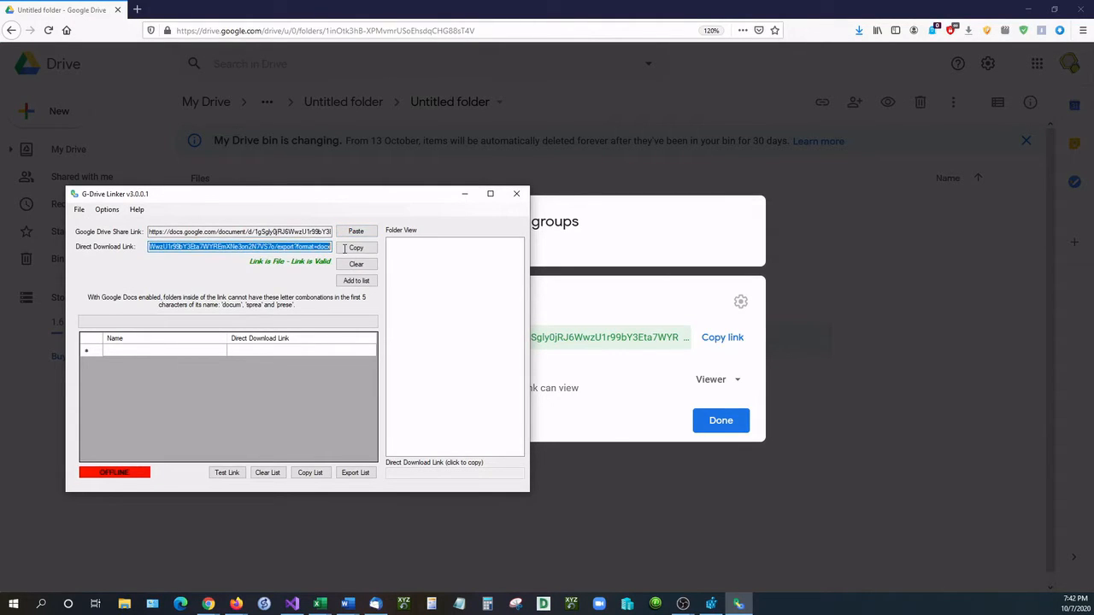
left_click(356, 248)
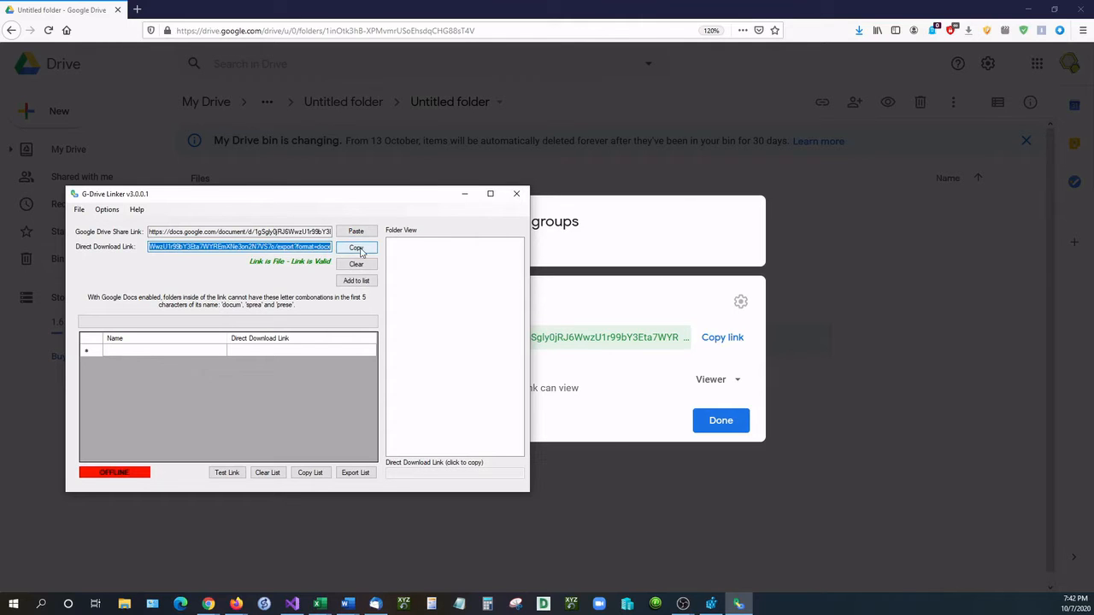
left_click(355, 248)
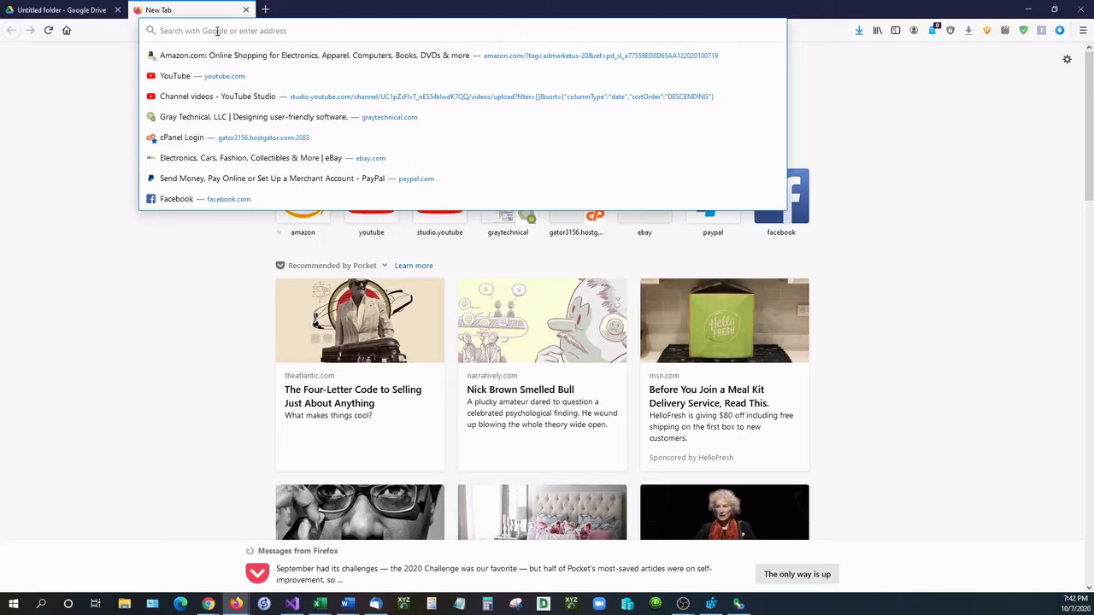
Load the direct download link in Firefox, save testdoc title.docx, and return to the Drive tab.
type("https://docs.google.com/document/d/1gSgly0jRJ6WwzU1r99bY3Eta7WYREmXNe3on2N7VS7o/export?format=docx")
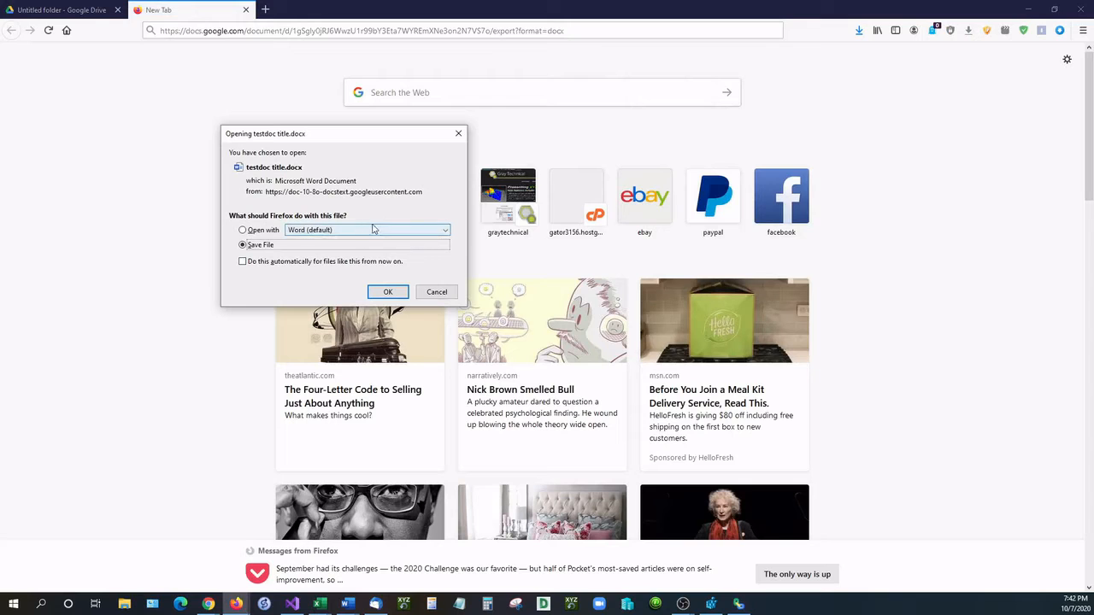
left_click(436, 291)
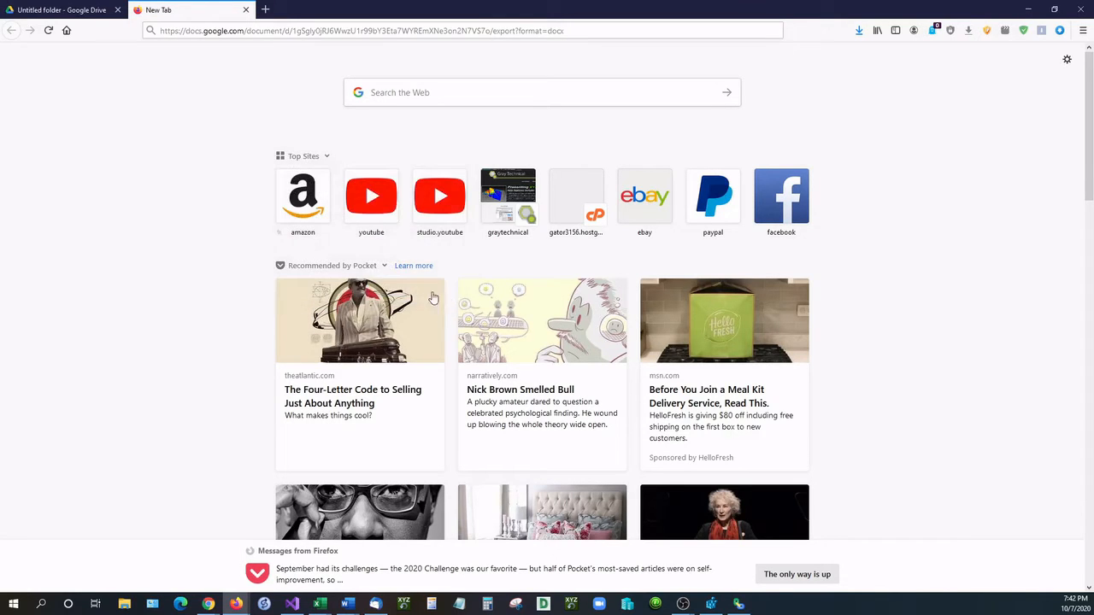
left_click(60, 11)
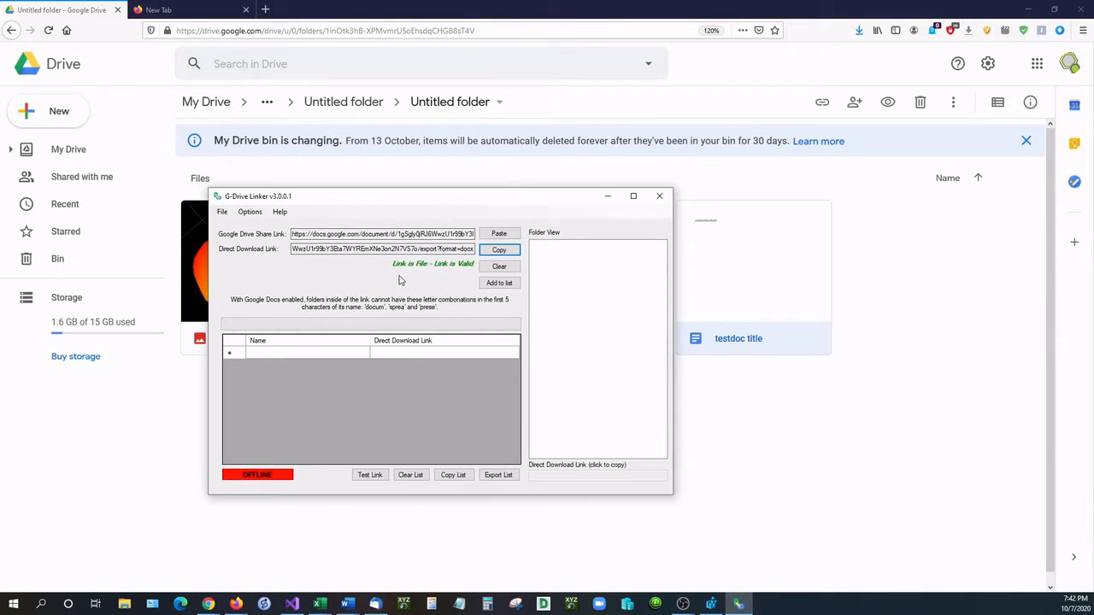
Re-copy the testdoc share link, paste it into the linker and regenerate the direct download link.
left_click(380, 249)
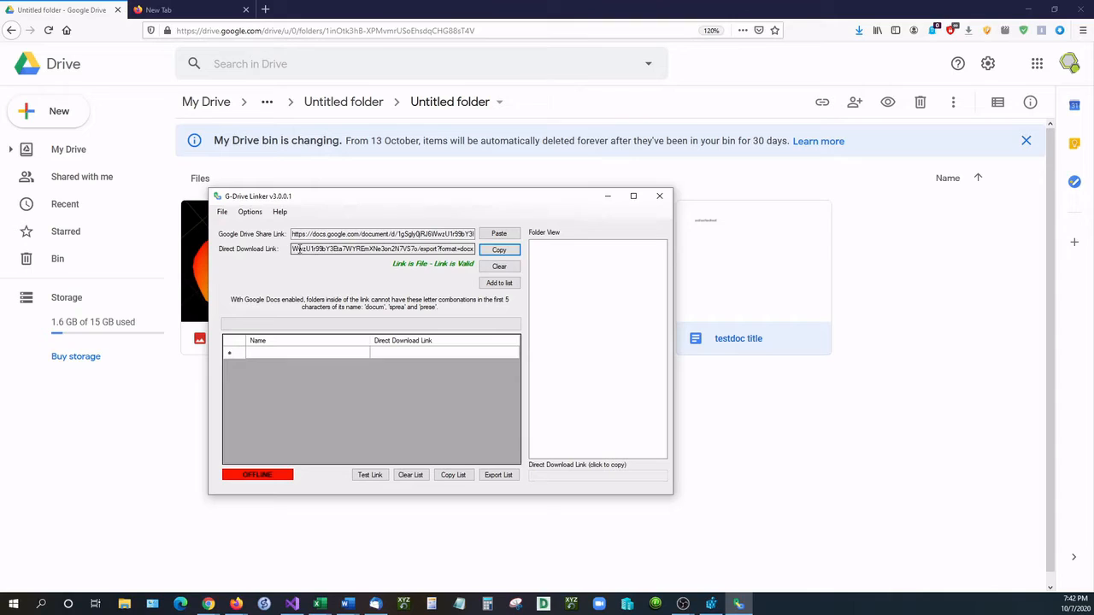
left_click(499, 250)
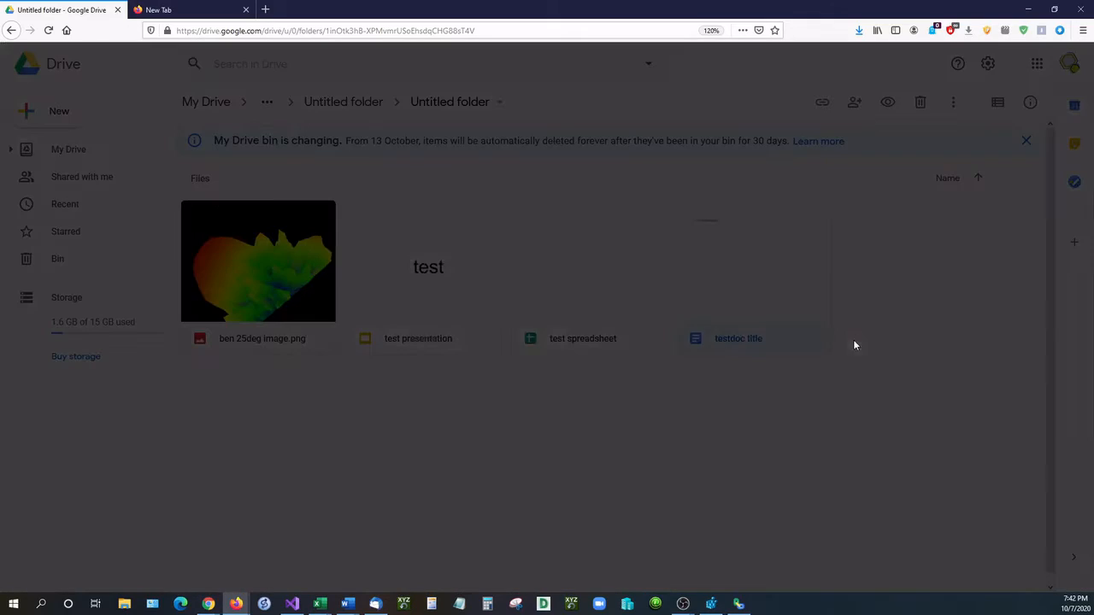
left_click(739, 605)
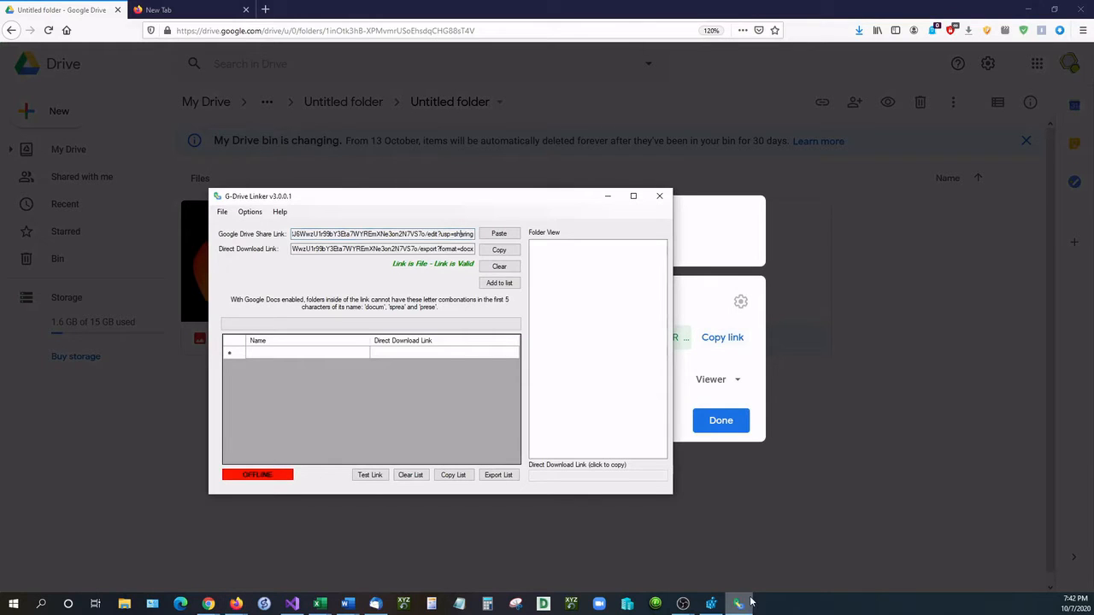
left_click(499, 233)
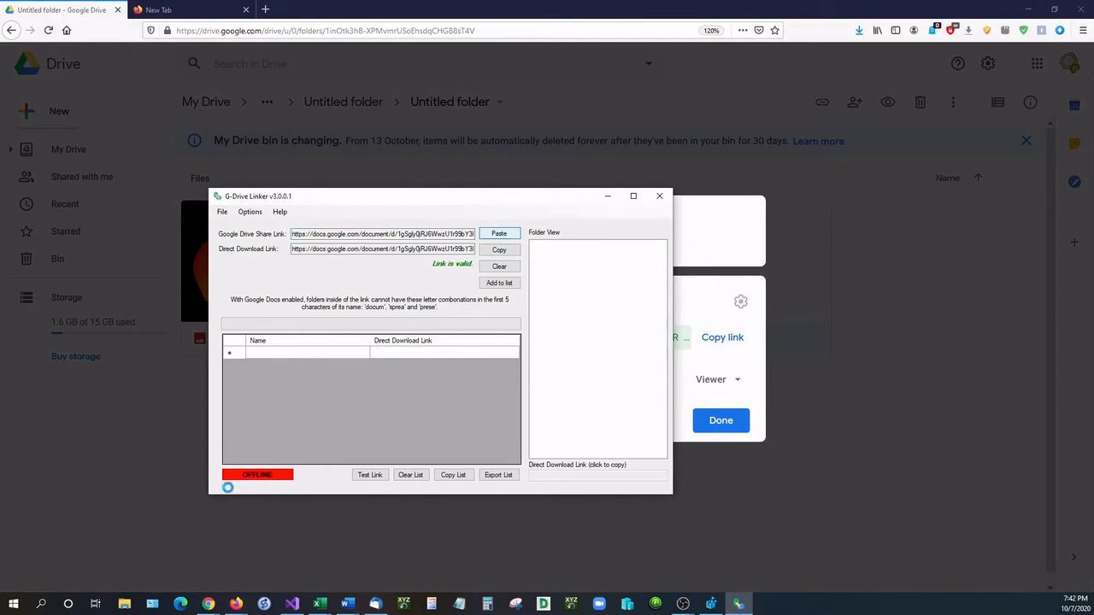
left_click(499, 233)
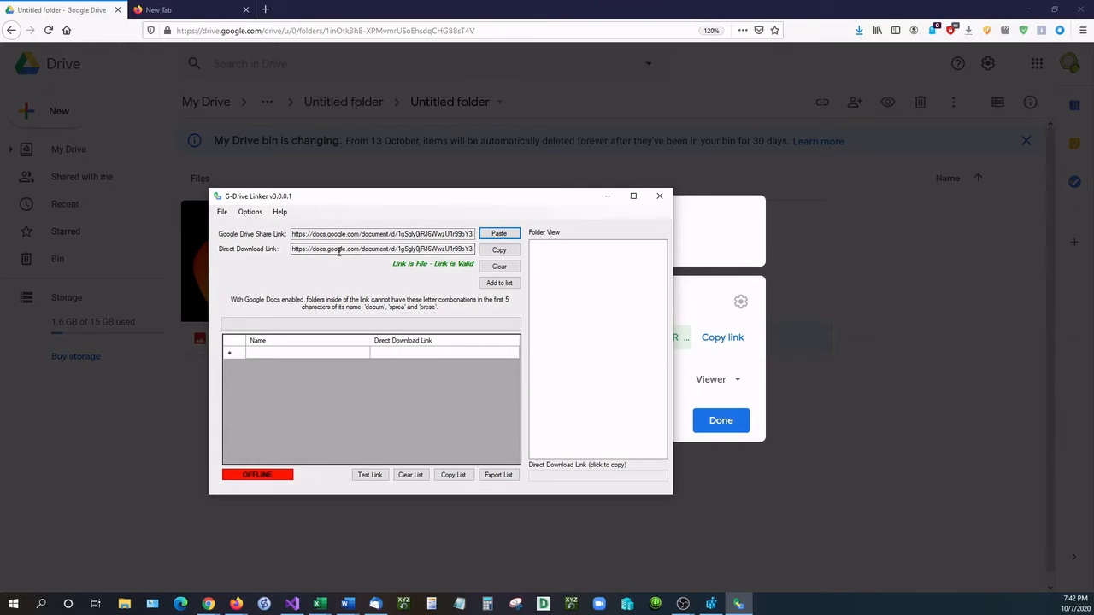
left_click(250, 211)
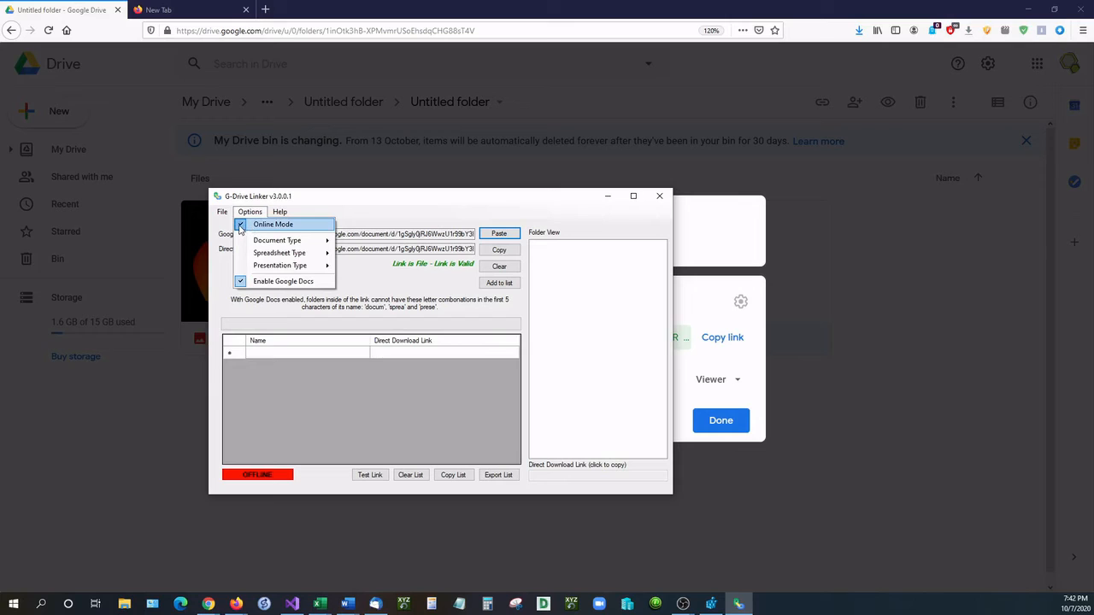
Turn off Online Mode, paste a link to see the offline warning, then clear the link fields.
left_click(273, 224)
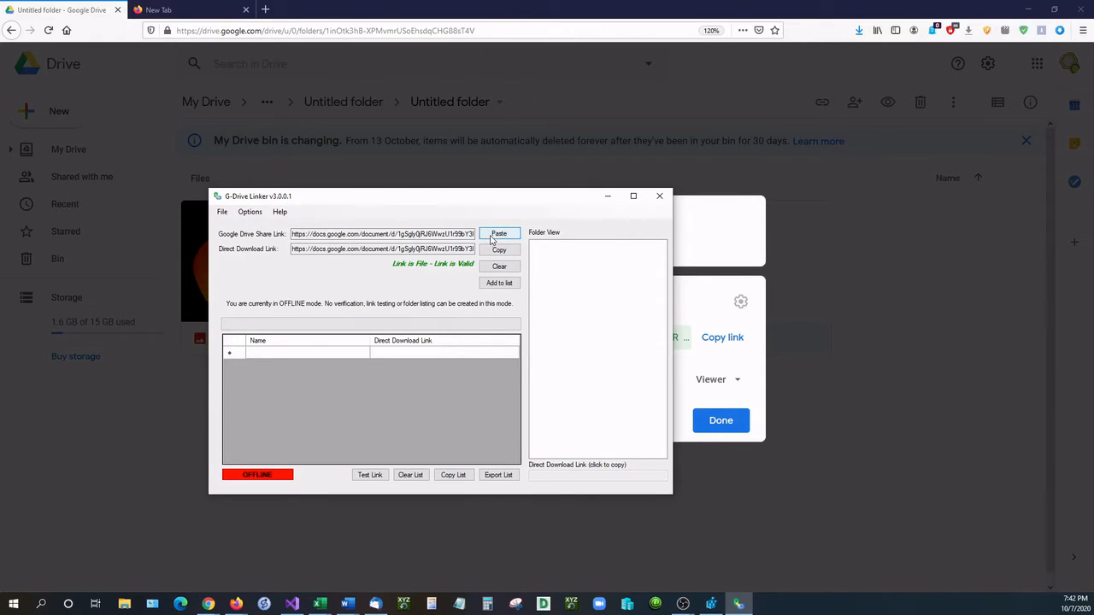
left_click(499, 233)
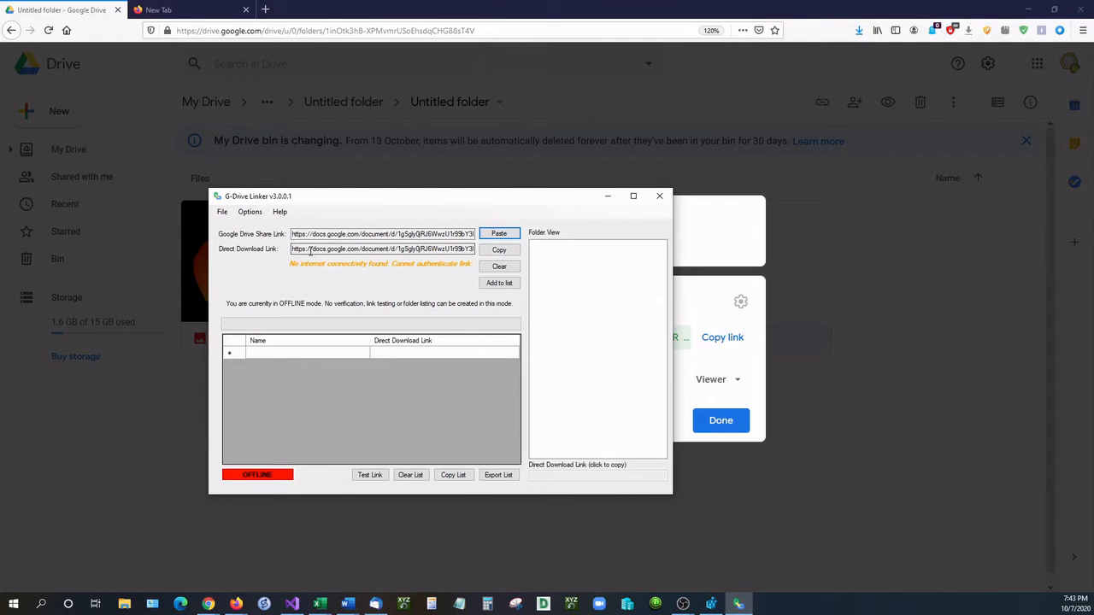
left_click(500, 233)
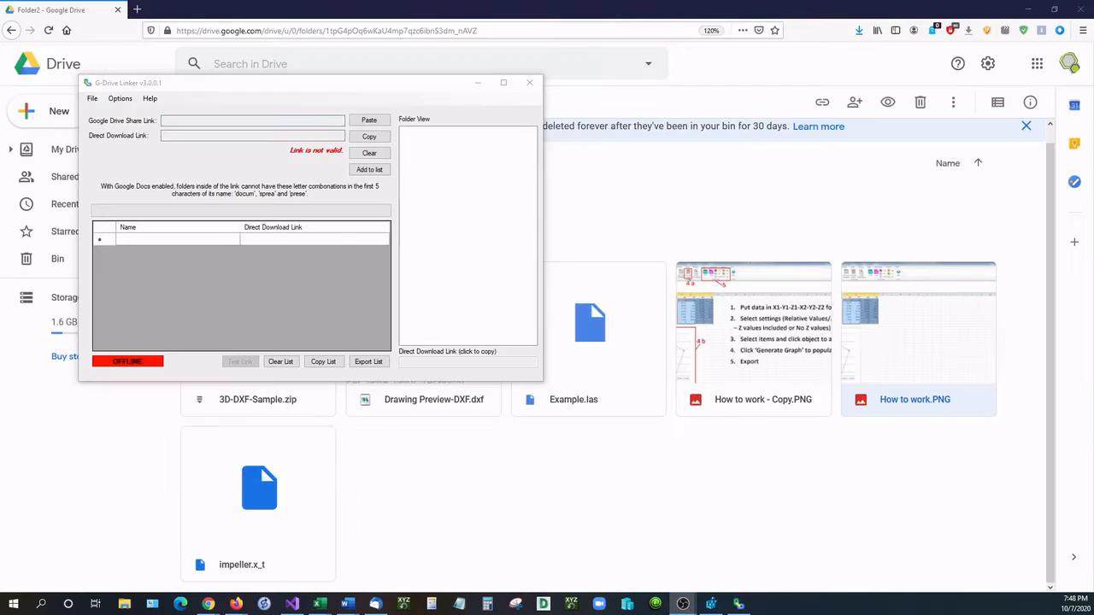
left_click_drag(307, 82, 564, 212)
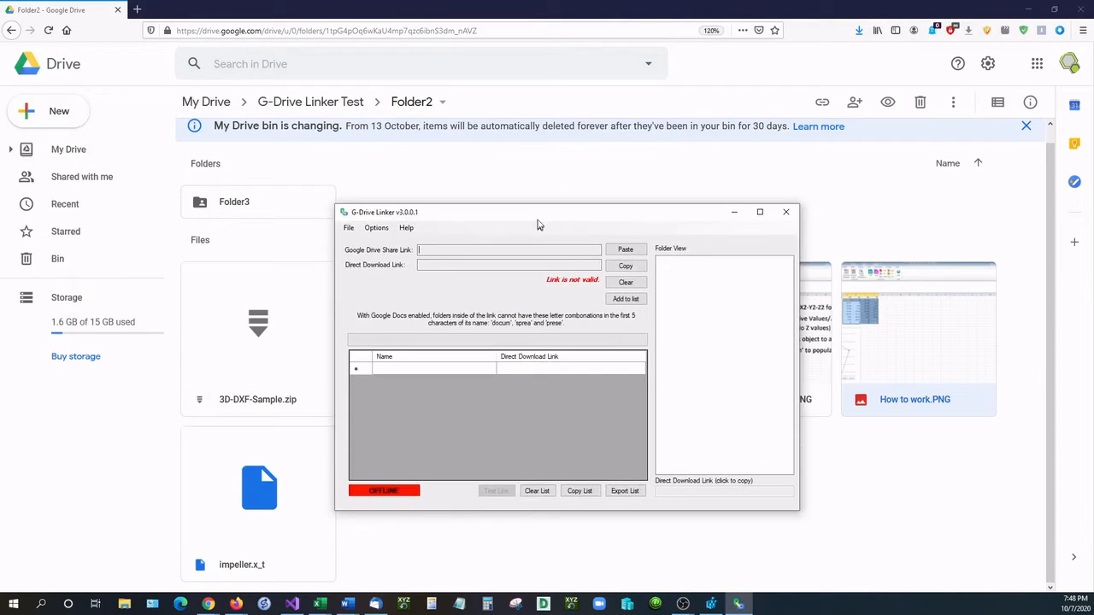
Hide the linker and navigate the Drive folders back to My Drive.
left_click(784, 212)
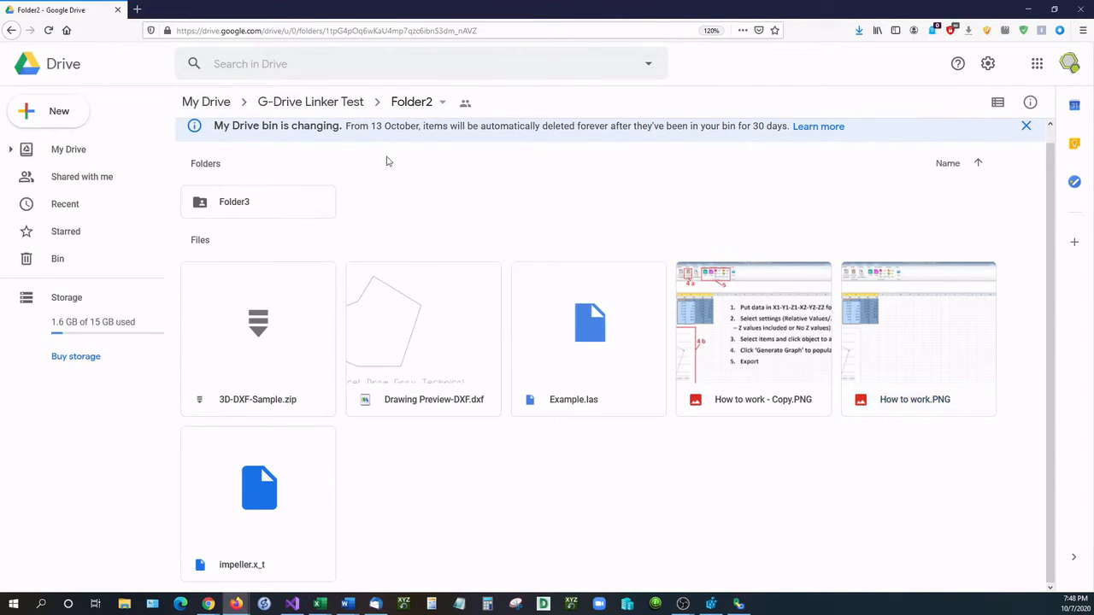
left_click(311, 103)
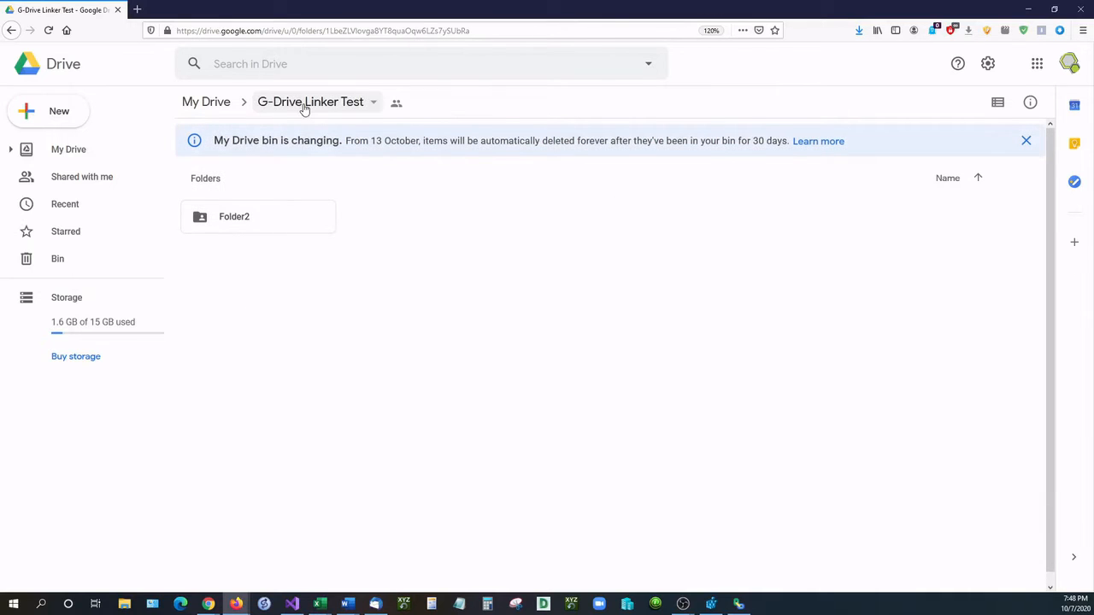
double_click(234, 216)
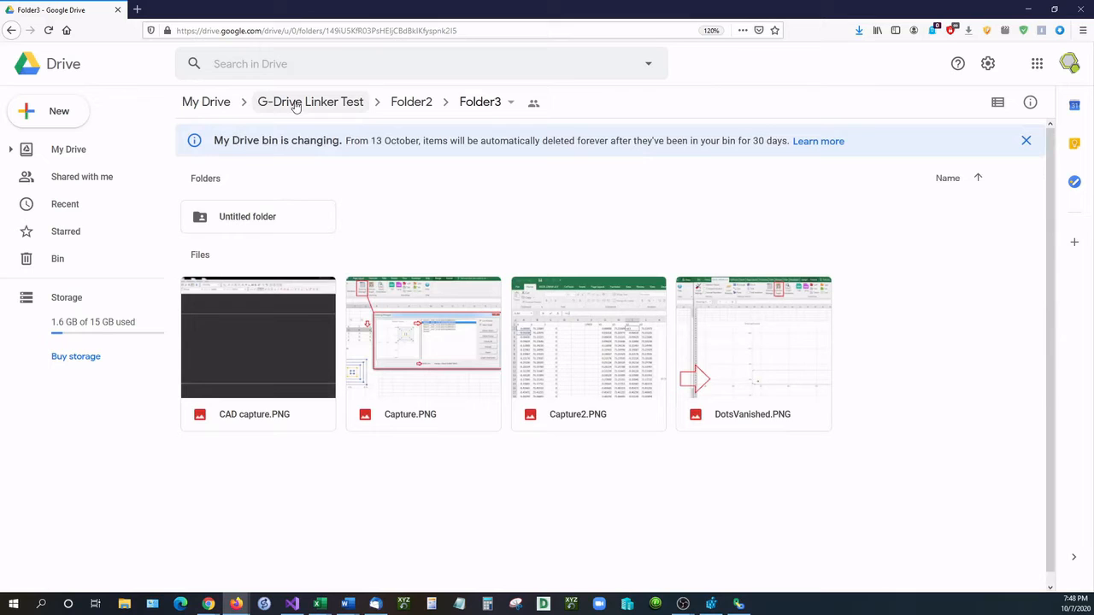
left_click(205, 102)
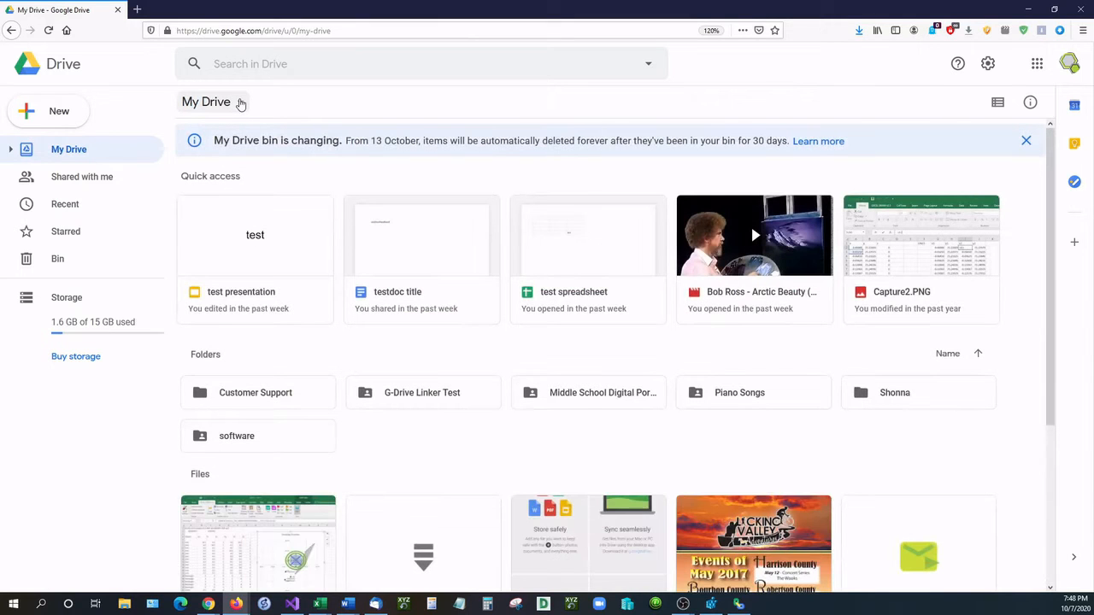
Copy the viewer share link for the G-Drive Linker Test folder.
left_click(420, 391)
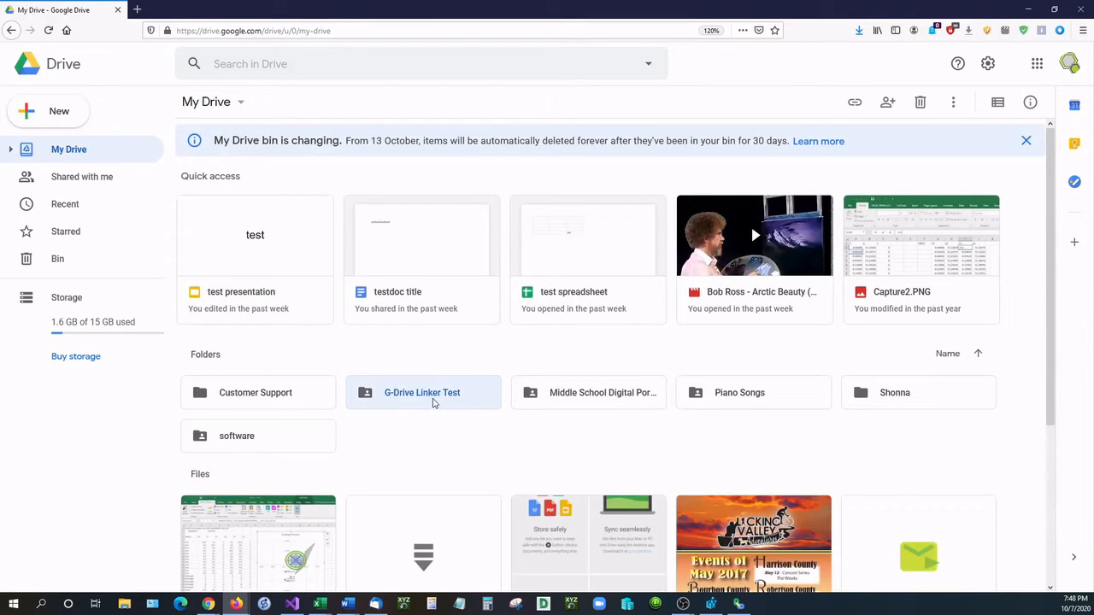
right_click(420, 391)
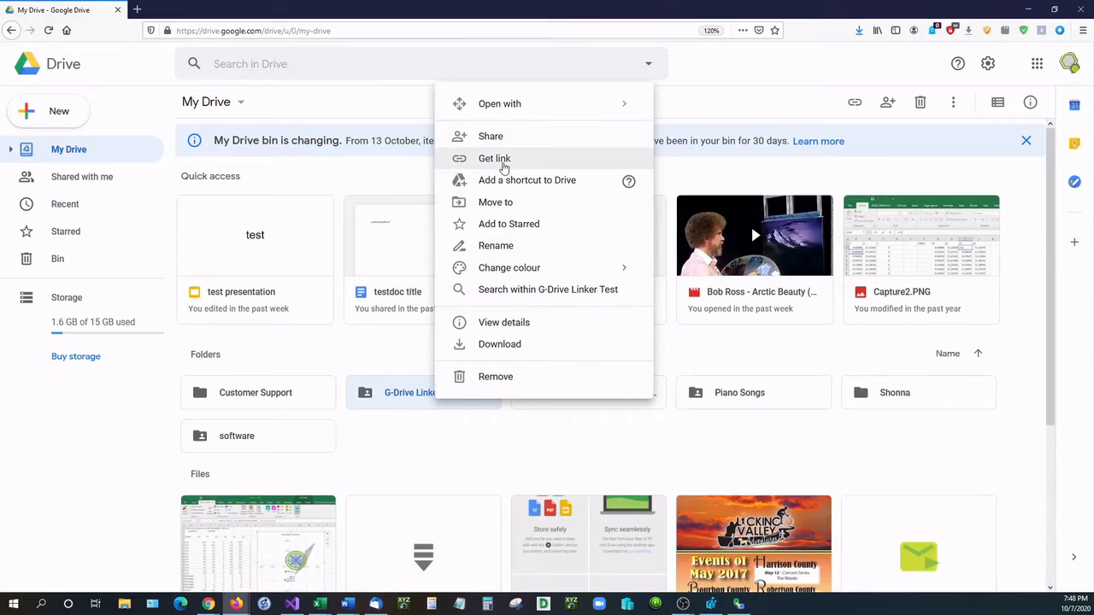
left_click(494, 157)
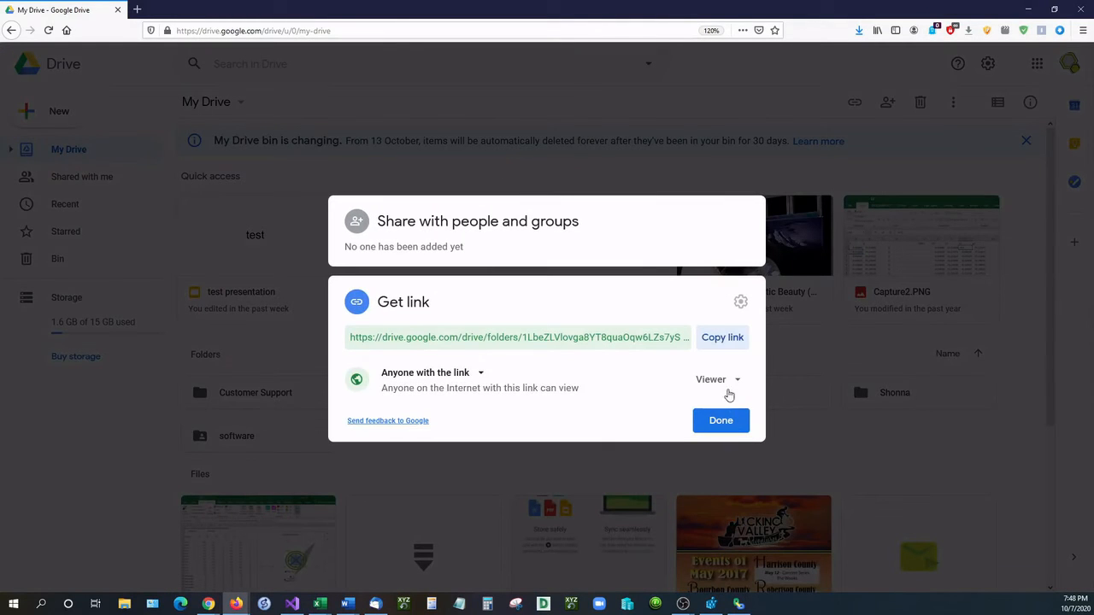
left_click(265, 10)
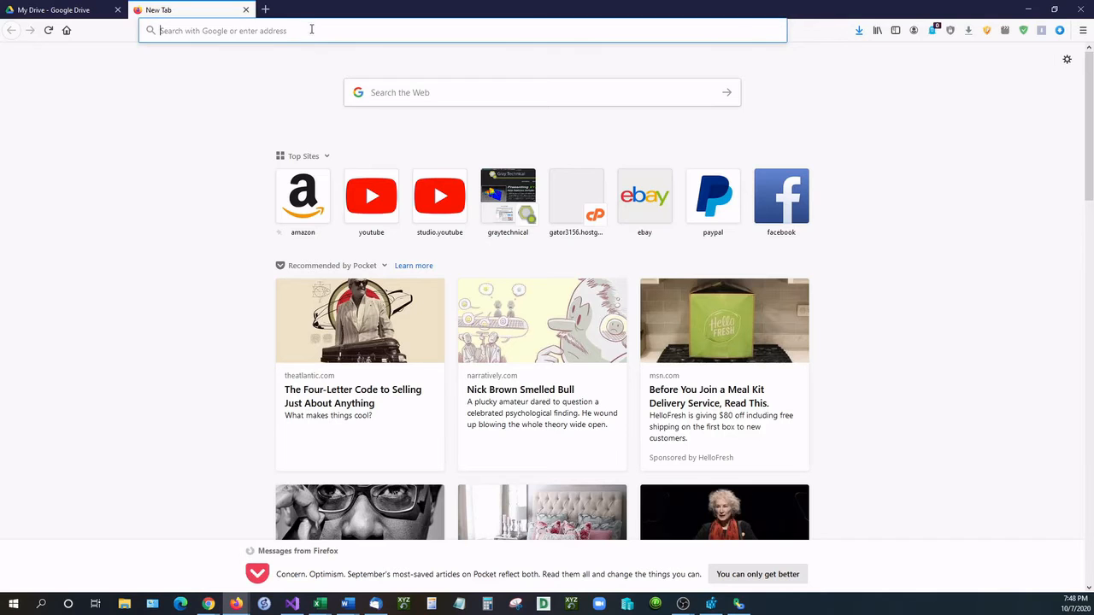
Bring the G-Drive Linker window back over a new Firefox tab.
right_click(209, 605)
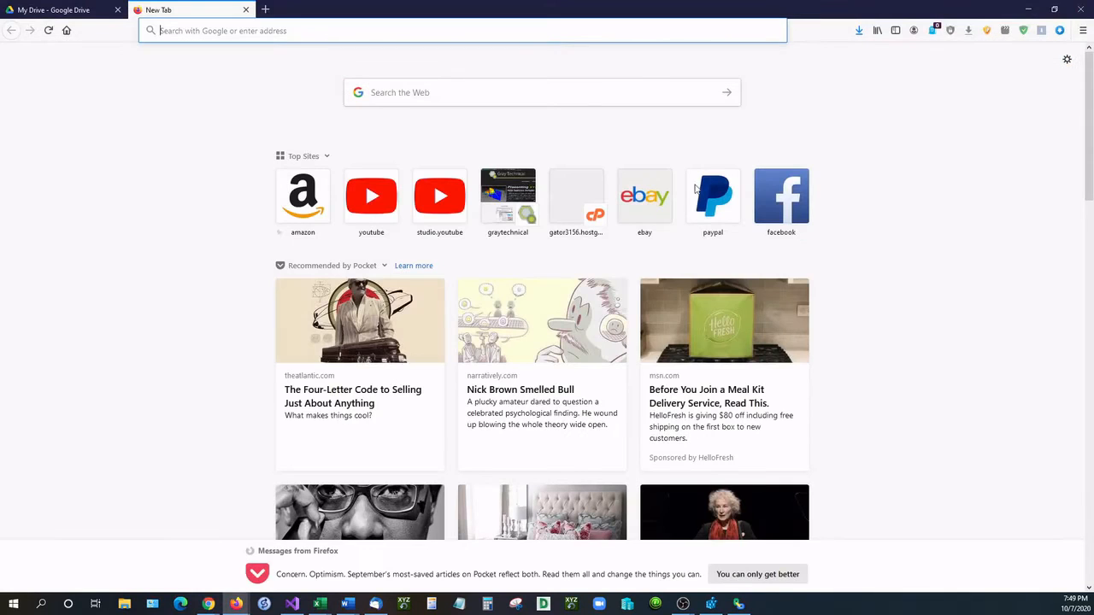
left_click(738, 605)
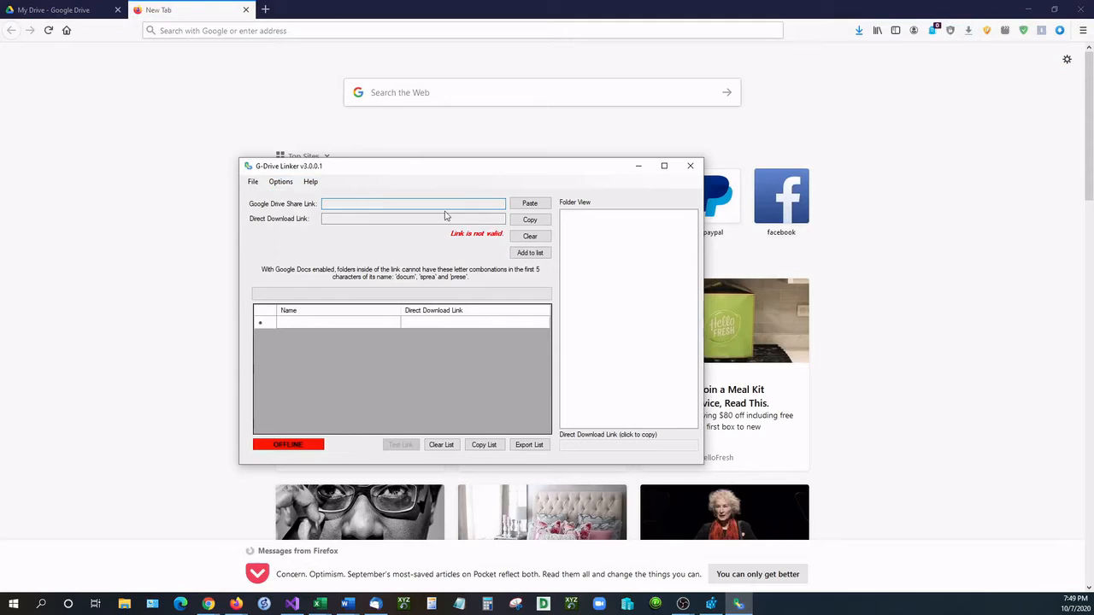
Paste the folder share link, add its files to the download list, and expand the folder tree to Folder3.
left_click(530, 204)
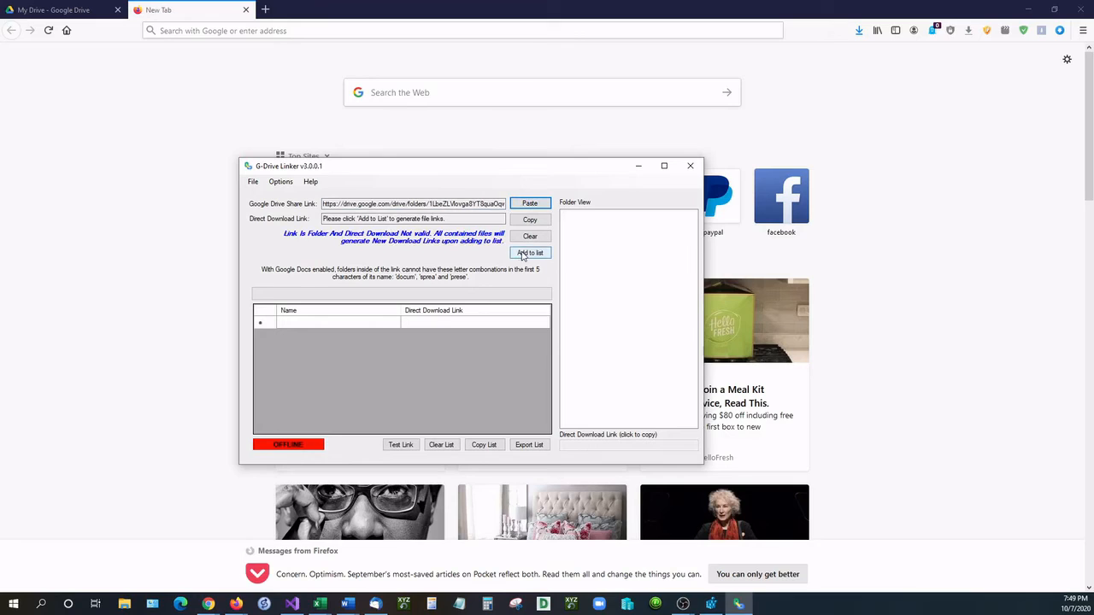
left_click(530, 253)
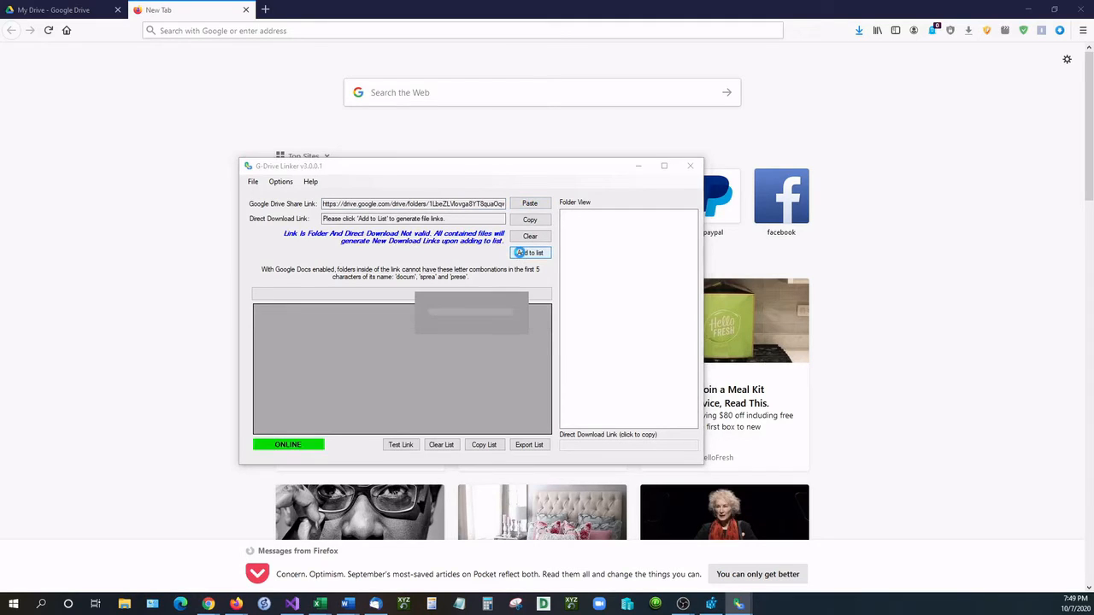
left_click(530, 253)
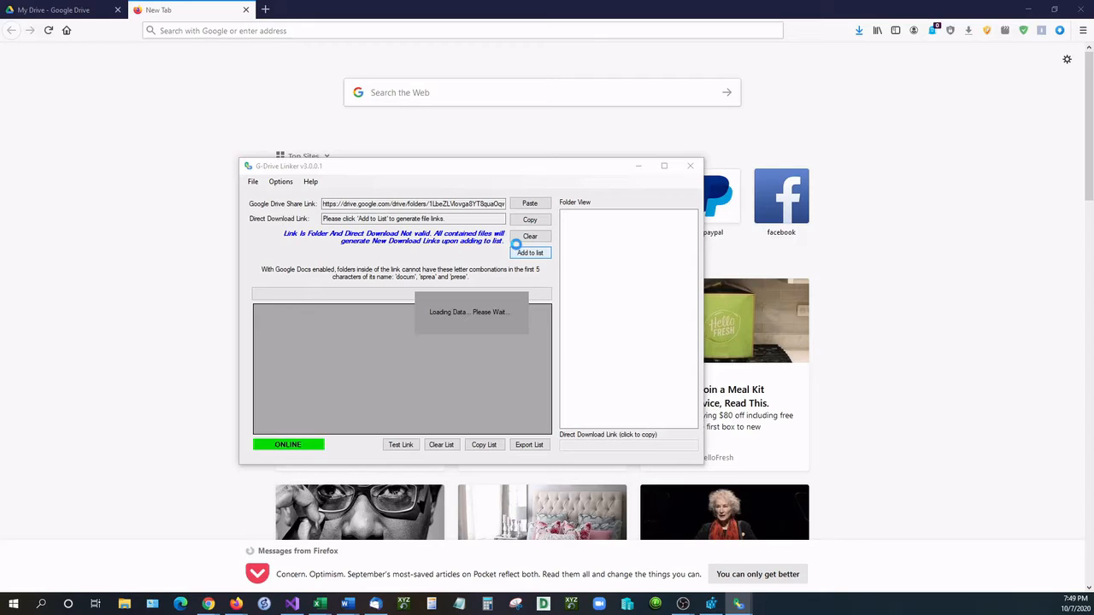
left_click(530, 253)
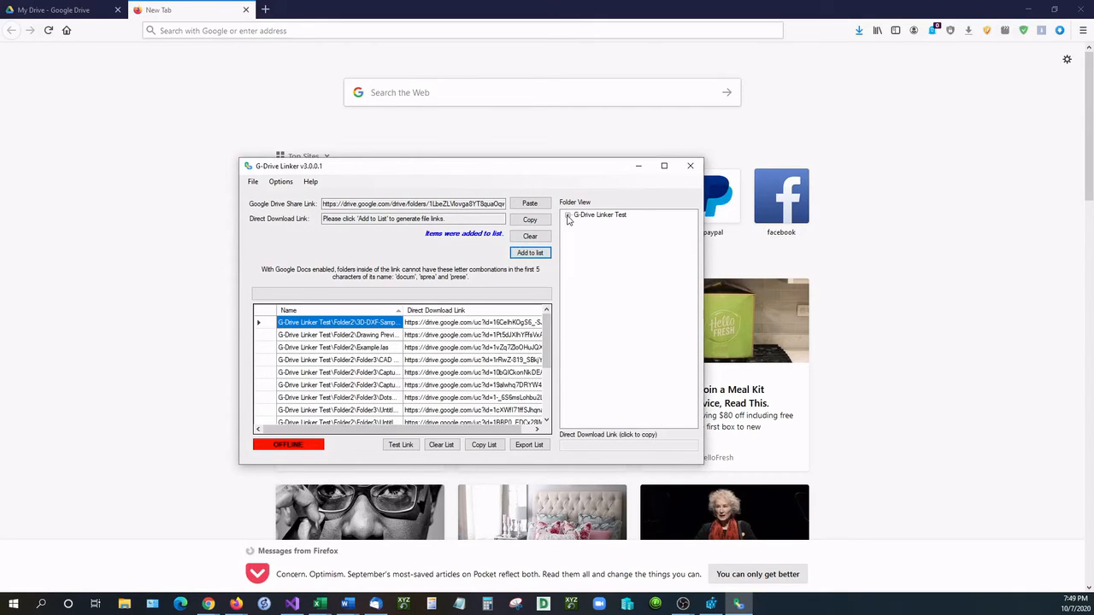
left_click(567, 216)
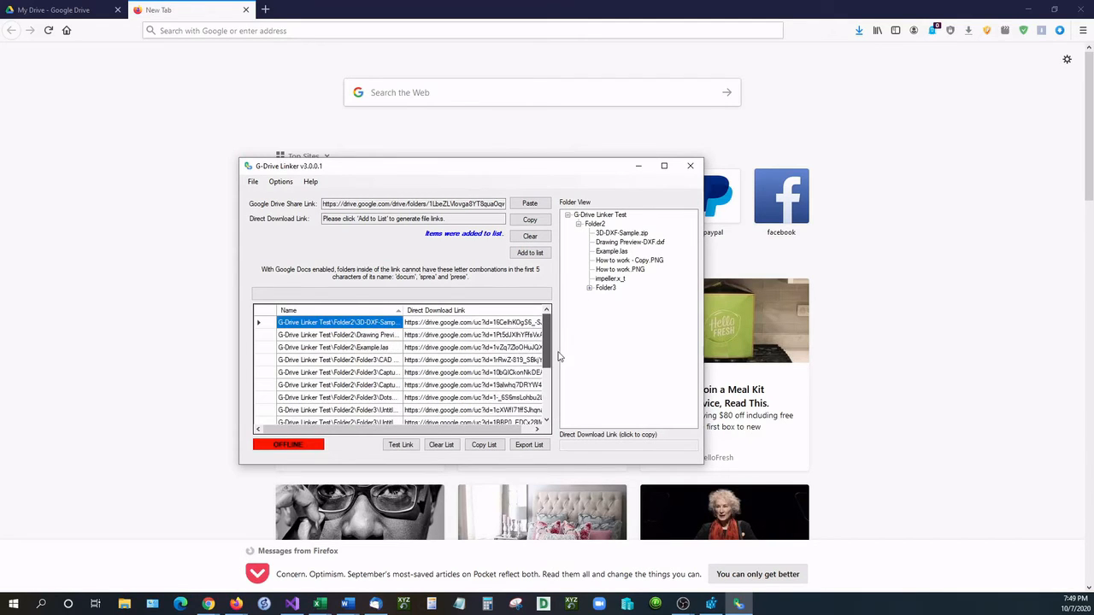
left_click(590, 287)
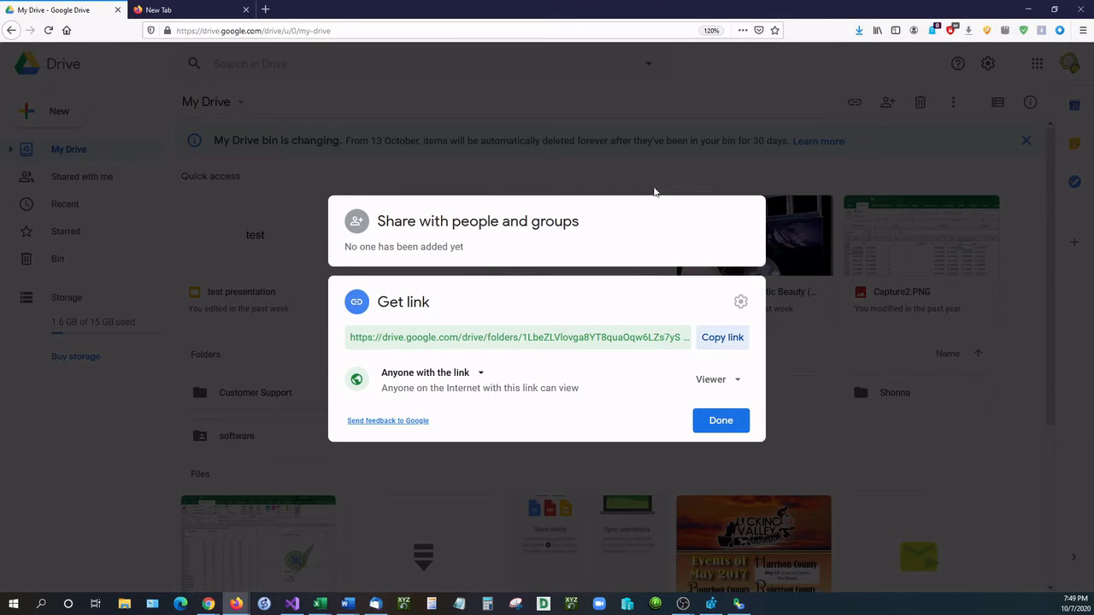
Dismiss the Get link dialog and open Folder3 showing its PNG captures and Untitled folder.
left_click(722, 420)
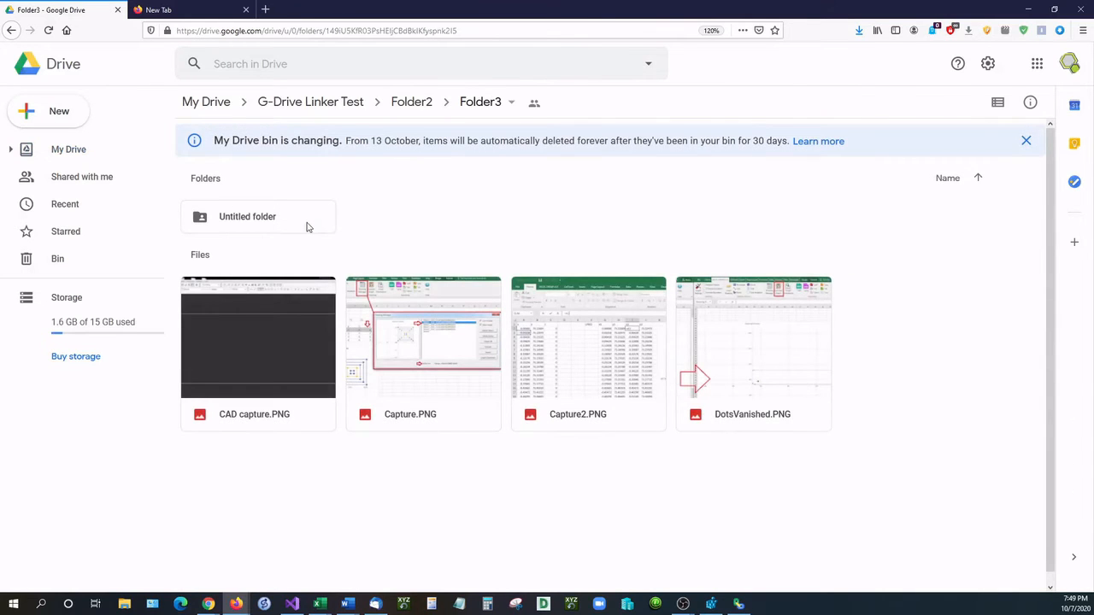
left_click(422, 336)
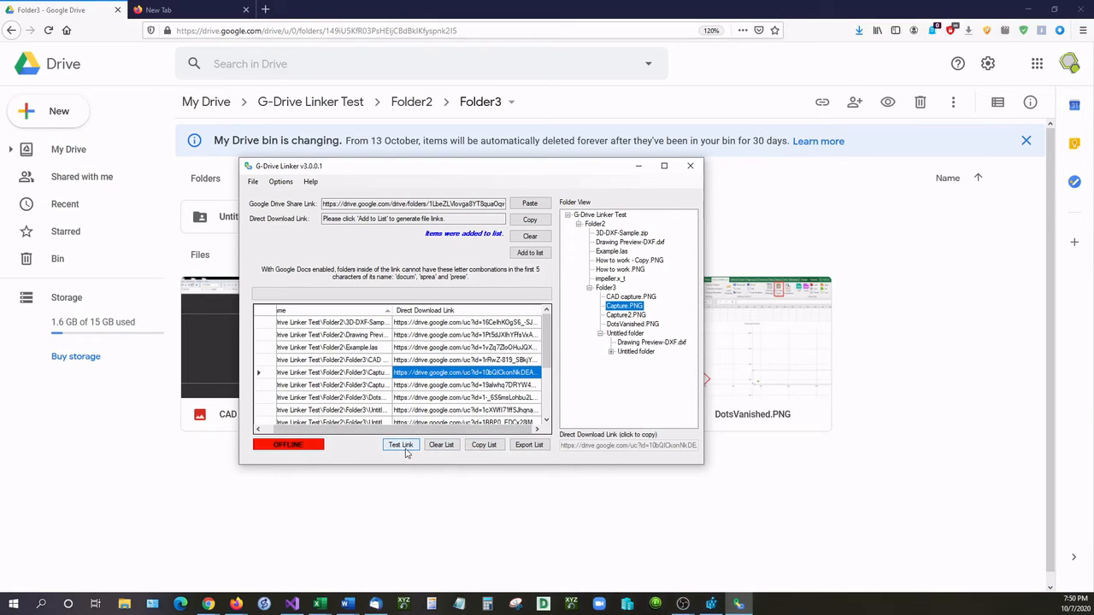
left_click(400, 444)
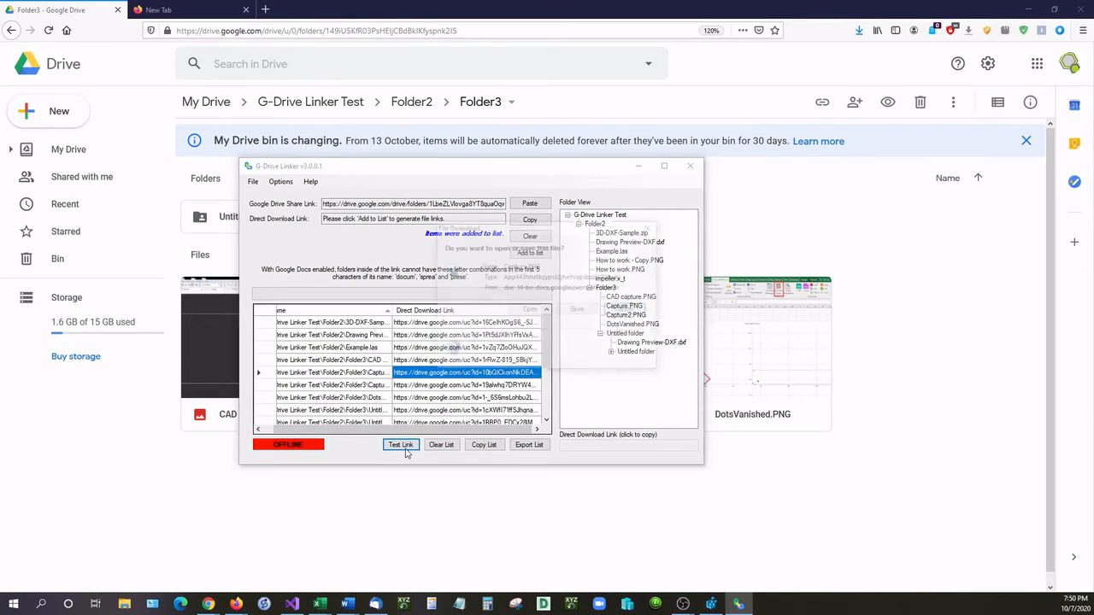
left_click(400, 445)
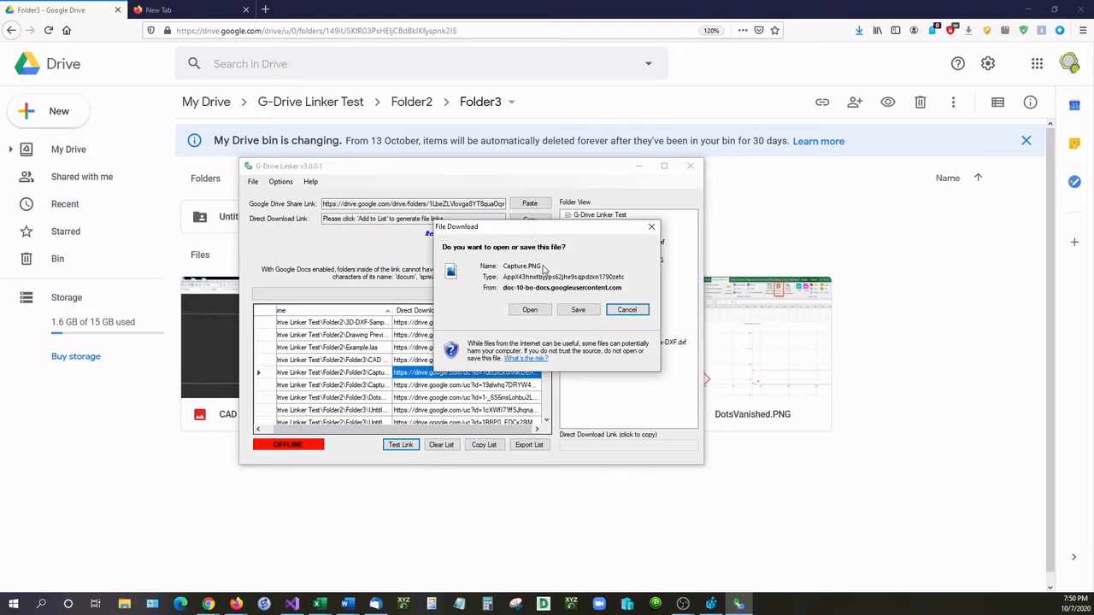
left_click(530, 309)
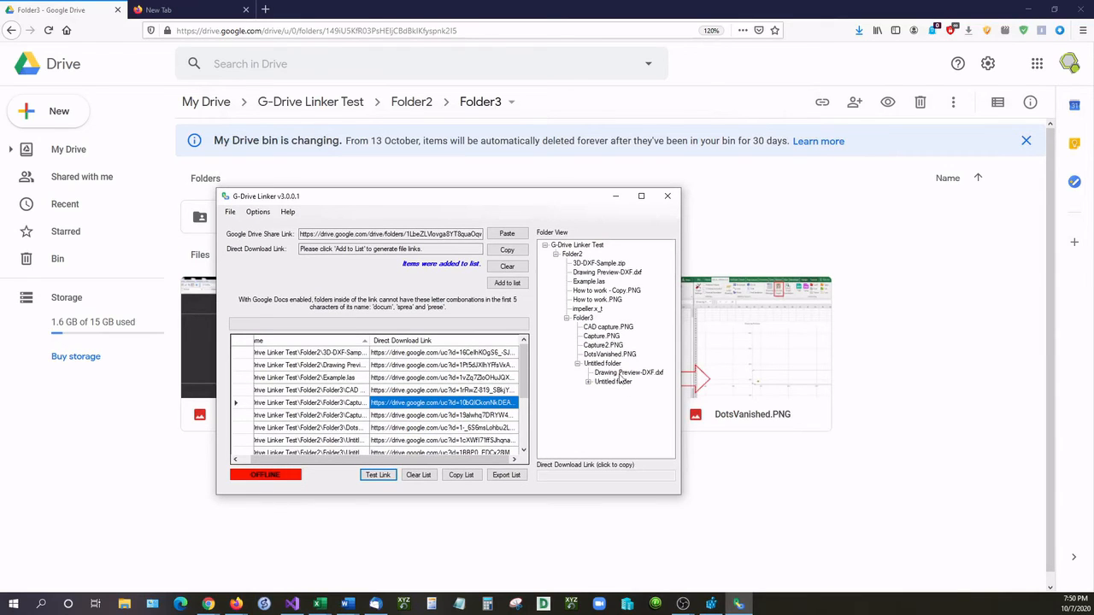
Expand the inner Untitled folder and test the test presentation download link, cancelling the prompt.
left_click(588, 381)
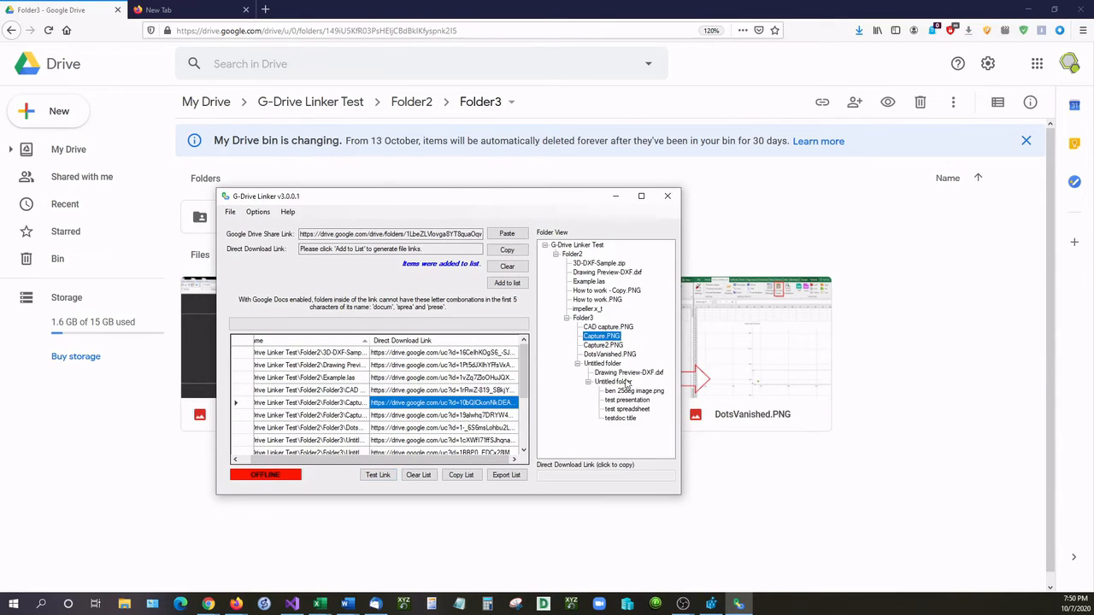
left_click(627, 400)
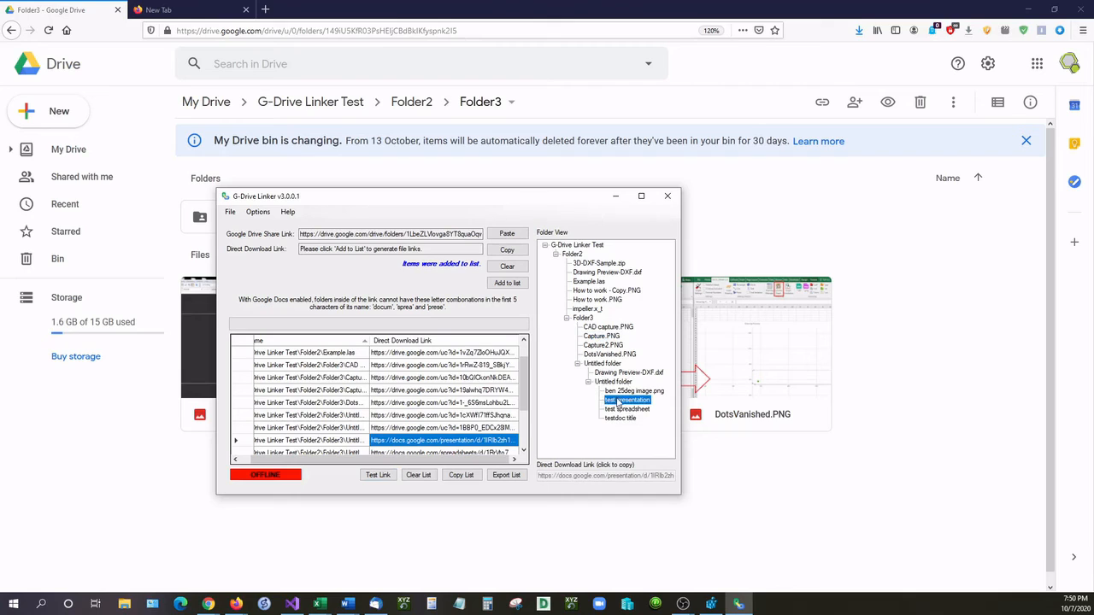
left_click(378, 475)
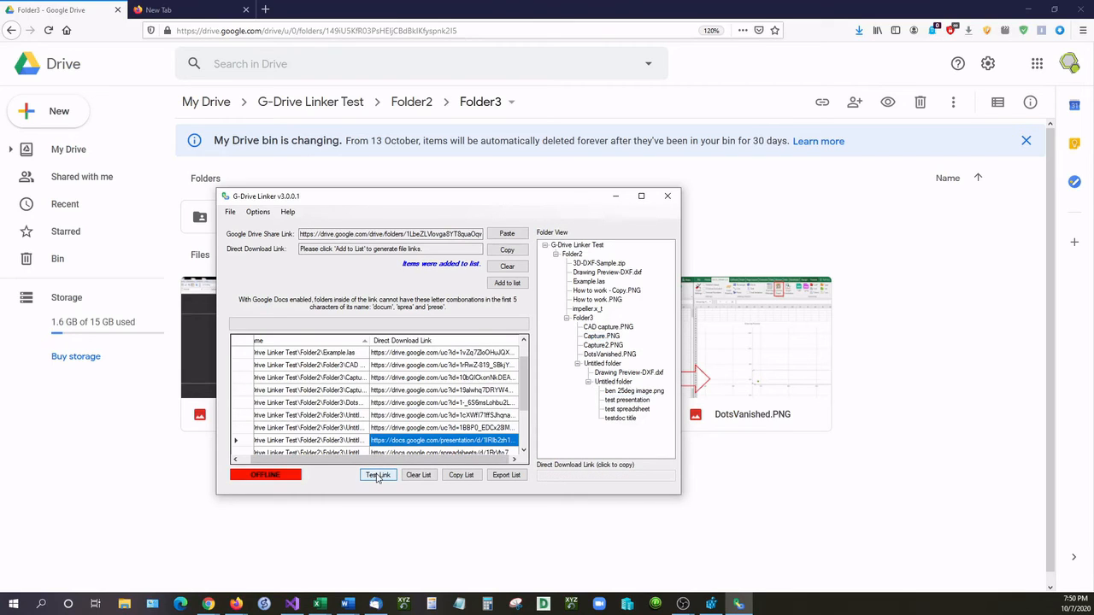
left_click(378, 475)
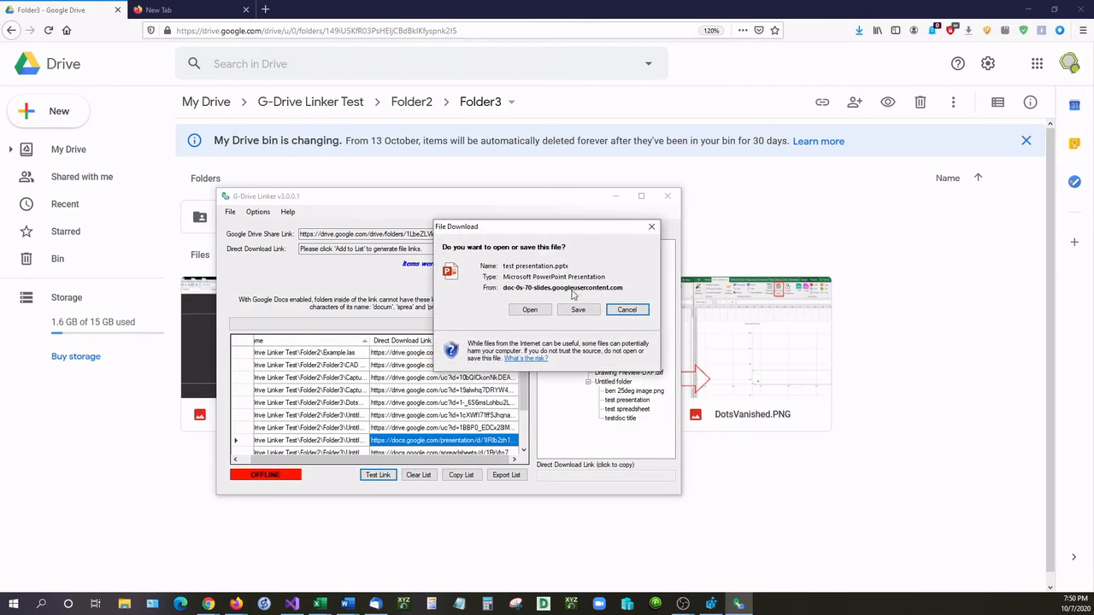
left_click(625, 310)
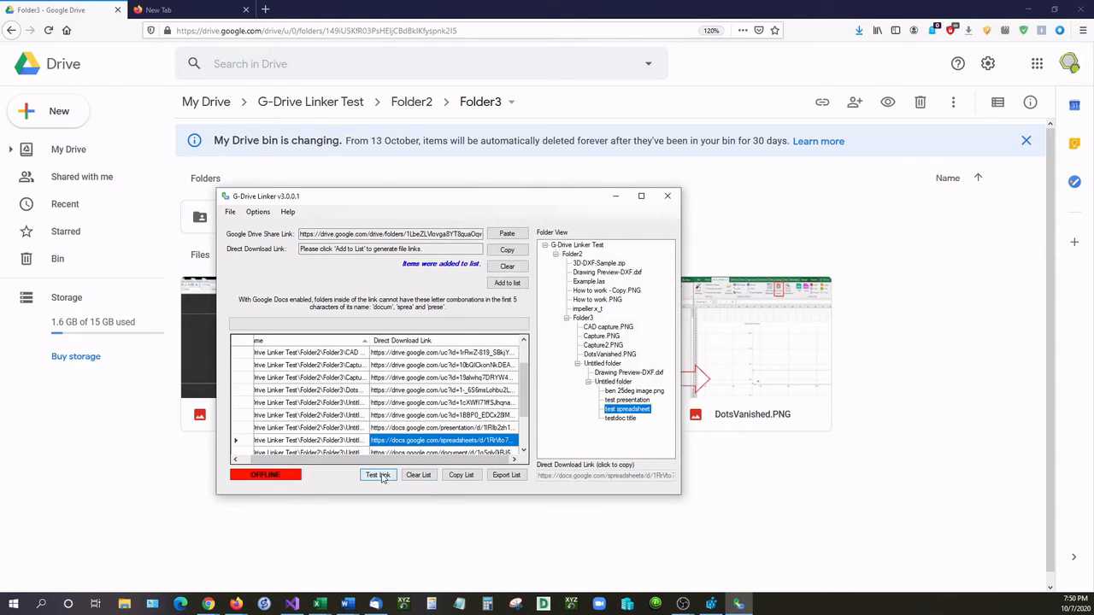
Test the test spreadsheet and testdoc title download links, cancelling the download prompt.
left_click(377, 476)
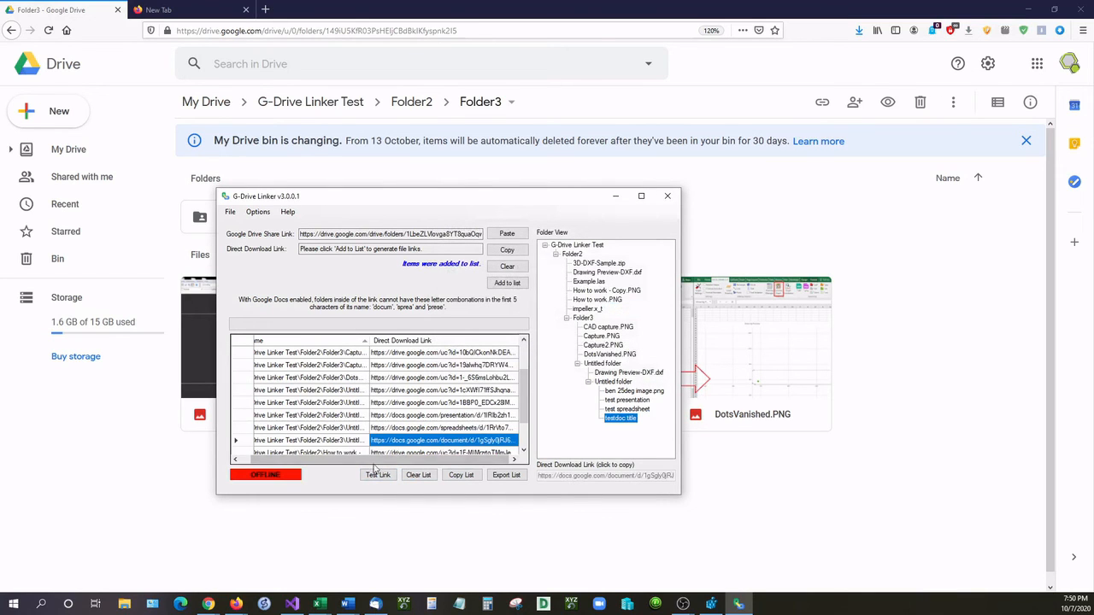
left_click(377, 476)
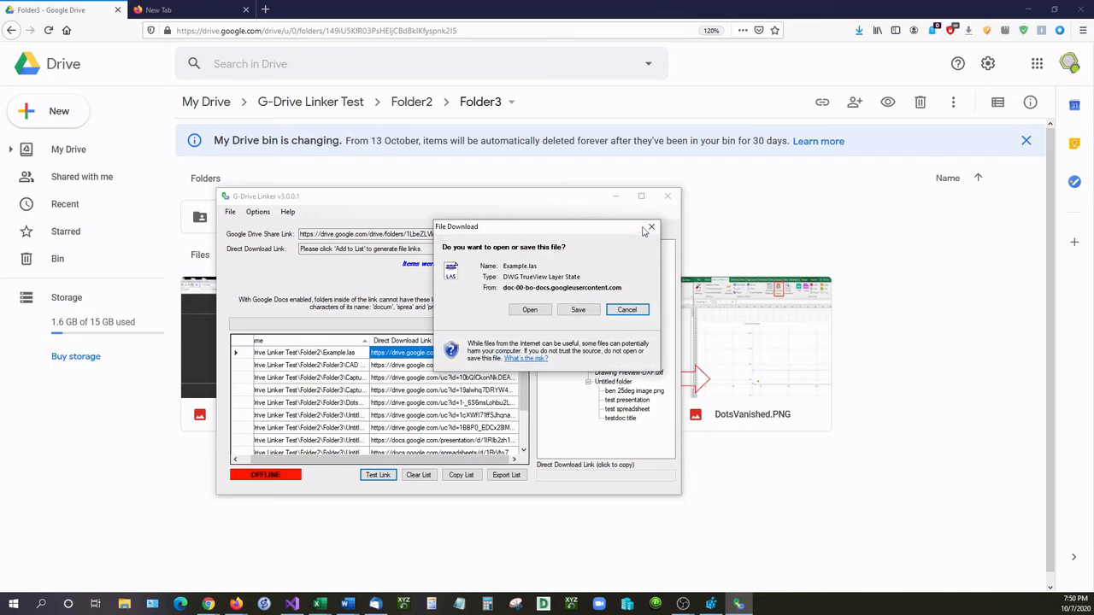
left_click(628, 310)
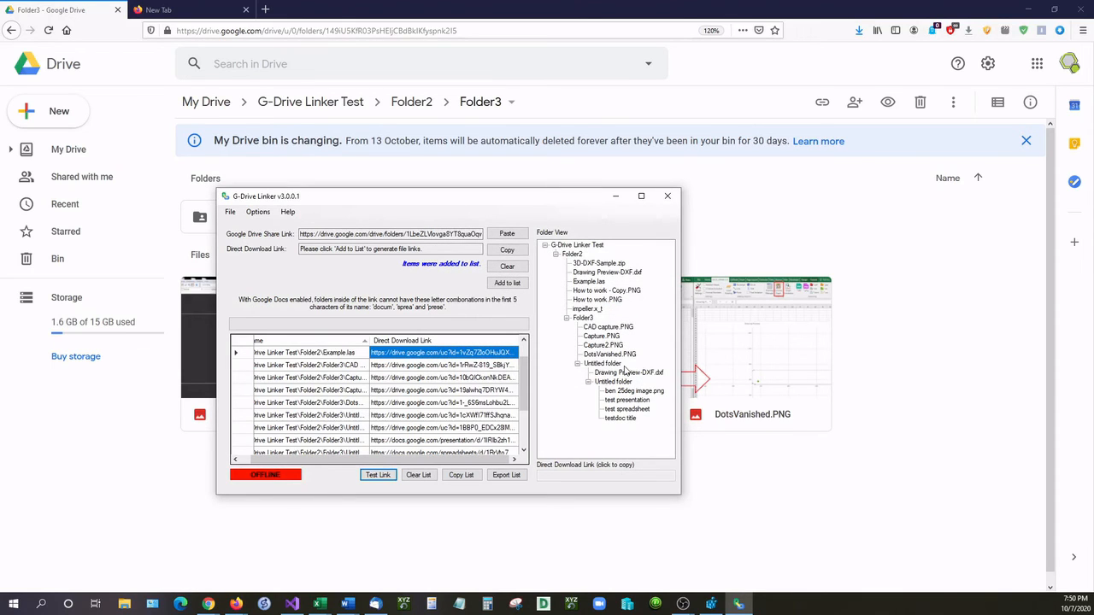
mouse_move(651, 352)
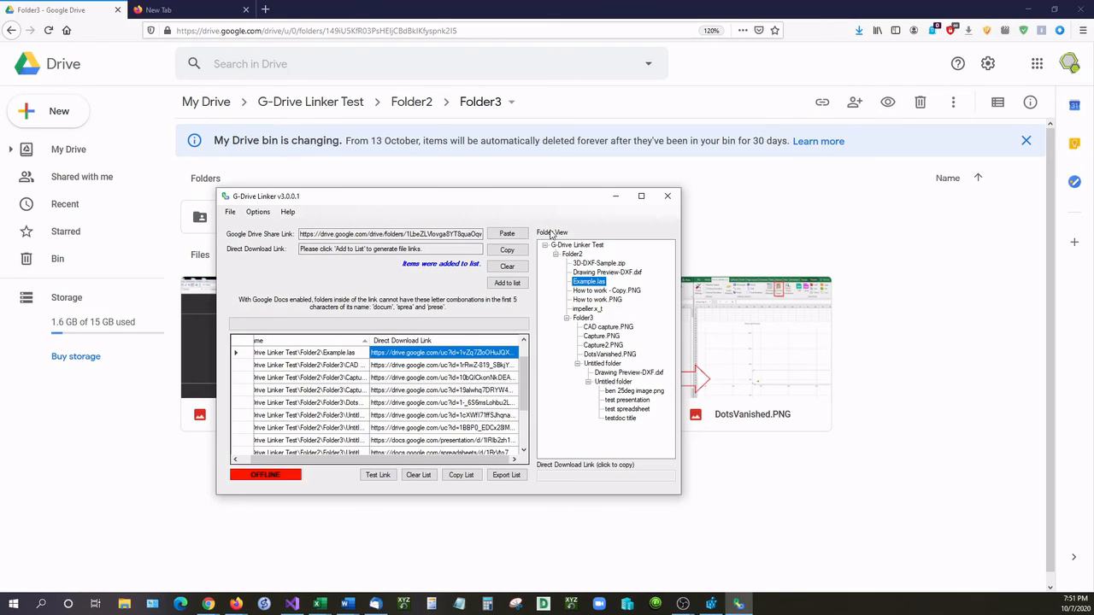
Show the Options menu with Online Mode, Document, Spreadsheet and Presentation types and Enable Google Docs.
left_click(256, 212)
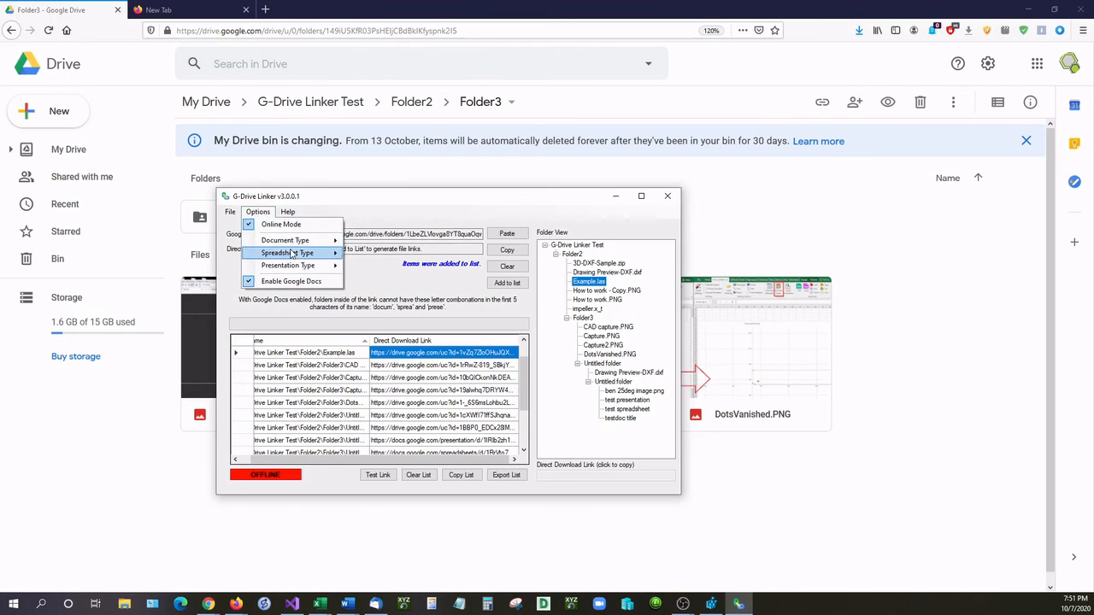